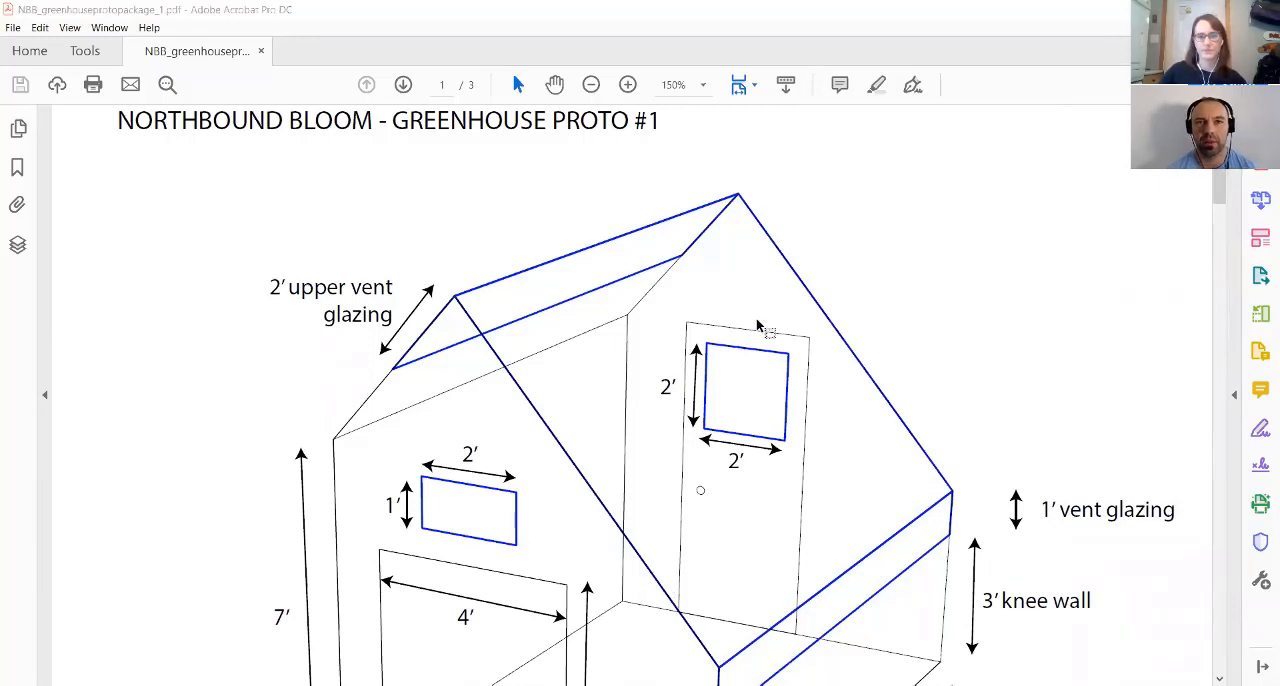
{"action": "mouse_move", "coordinate": [830, 403]}
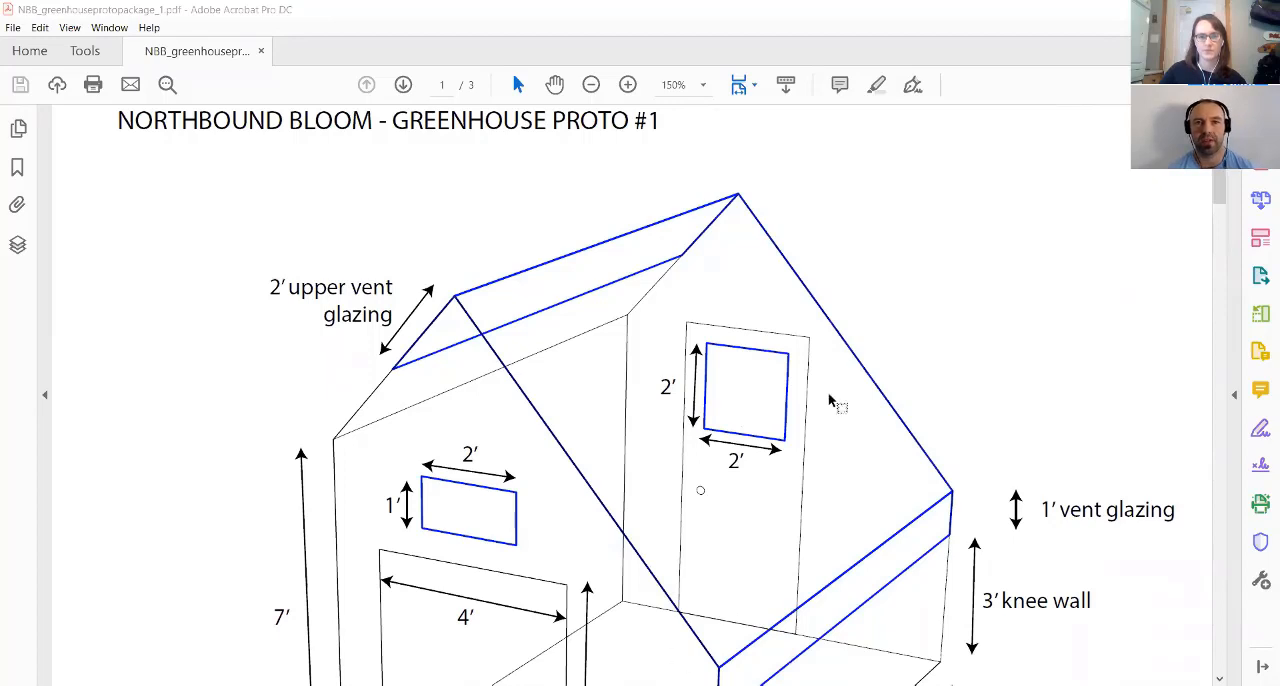
{"action": "mouse_move", "coordinate": [835, 338]}
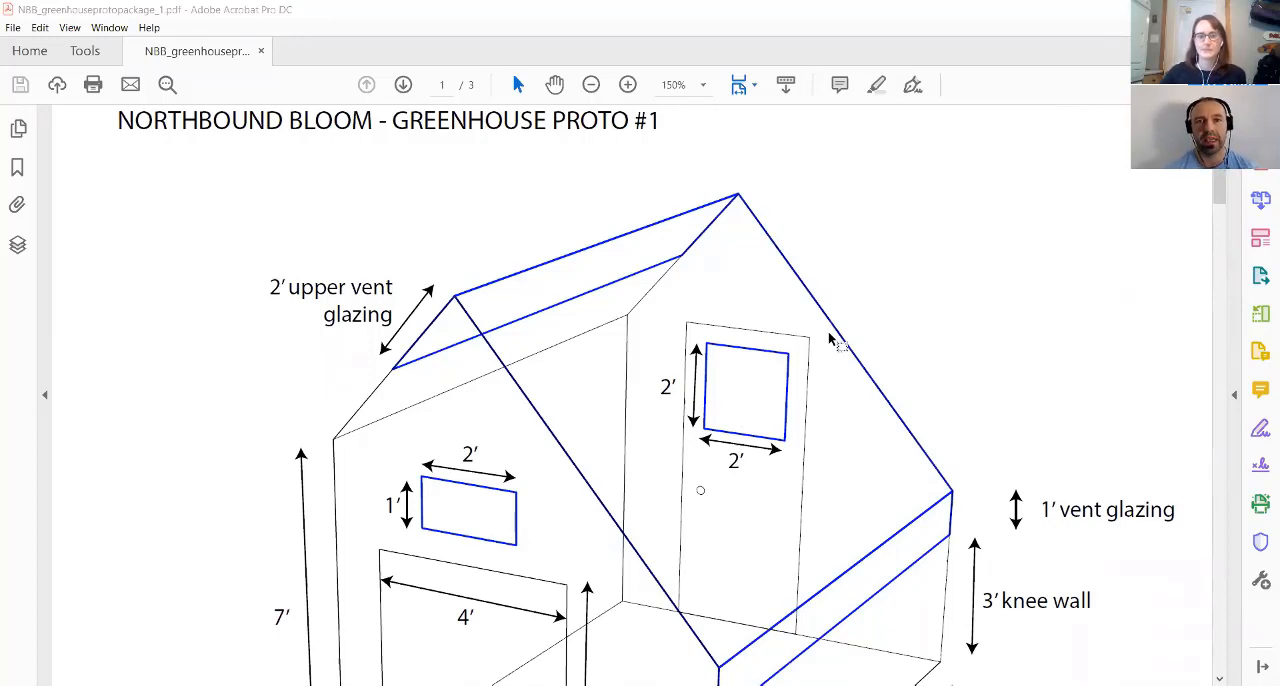
{"action": "mouse_move", "coordinate": [900, 140]}
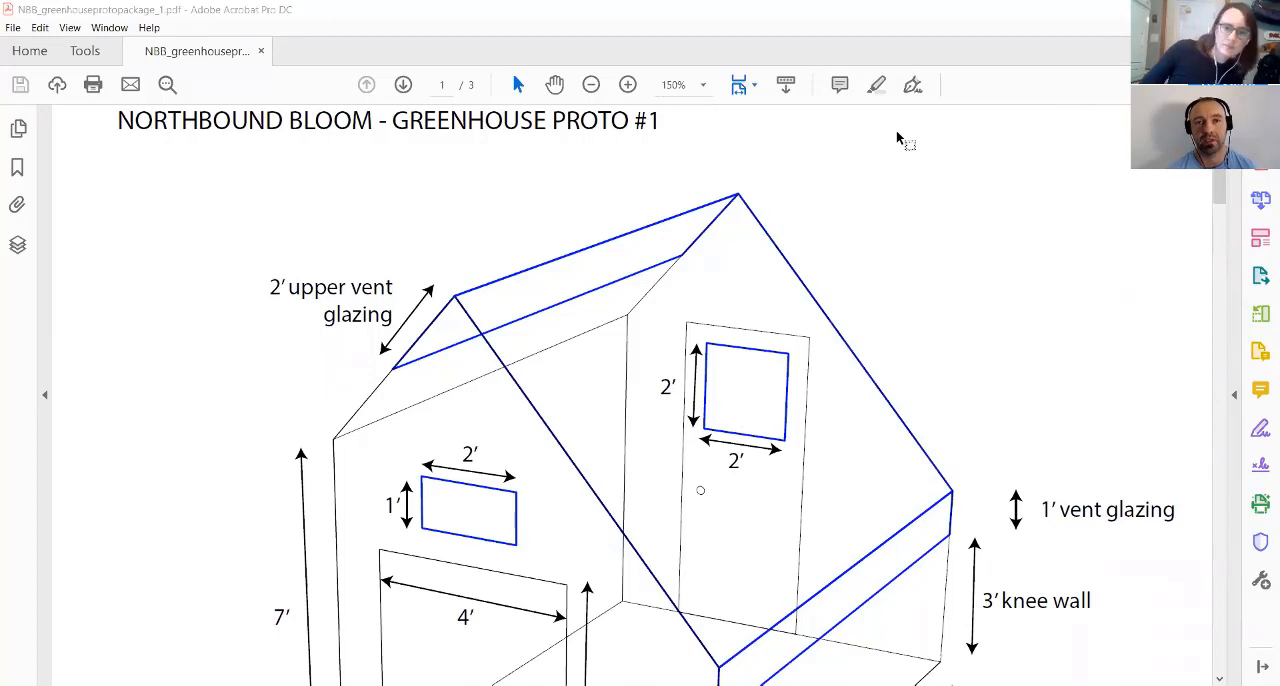
{"action": "mouse_move", "coordinate": [951, 189]}
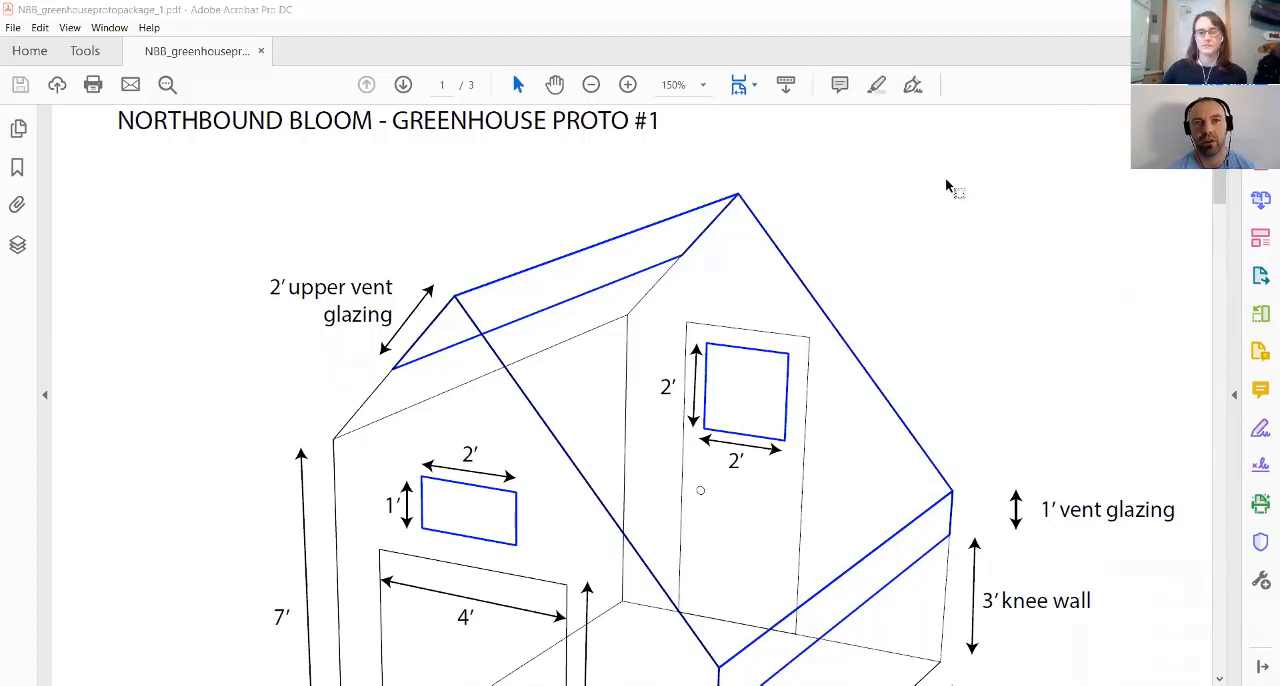
{"action": "mouse_move", "coordinate": [930, 200]}
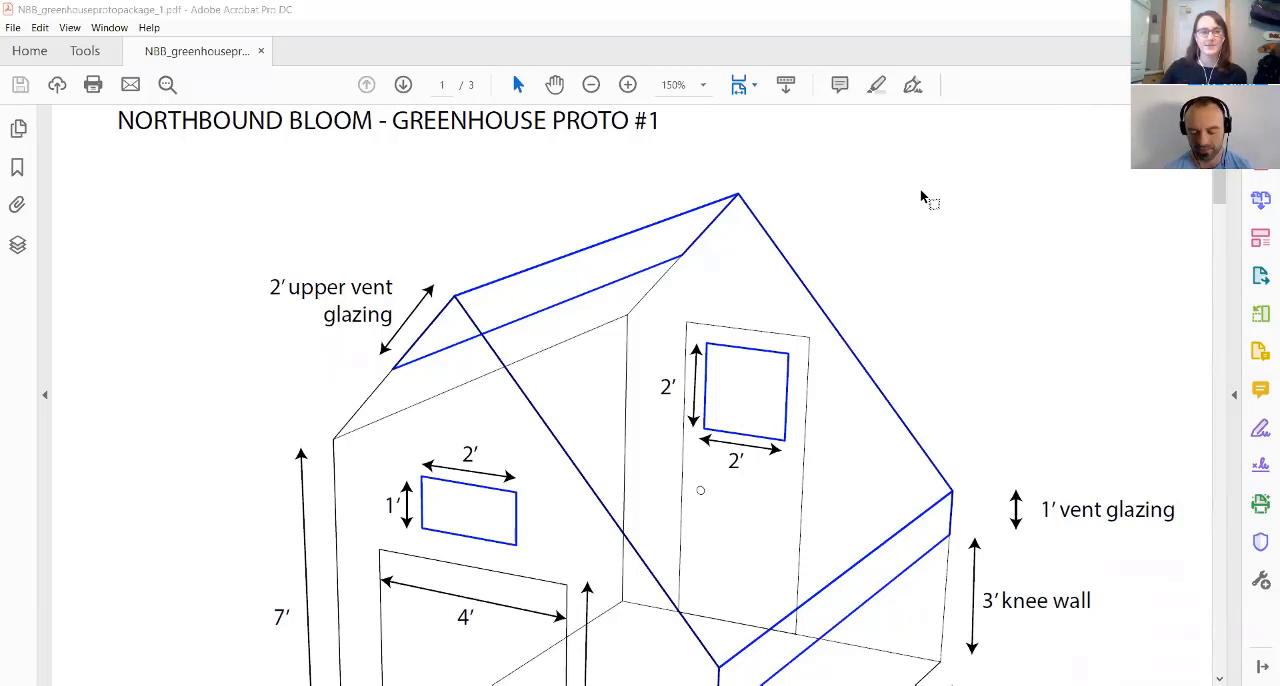
{"action": "mouse_move", "coordinate": [912, 195]}
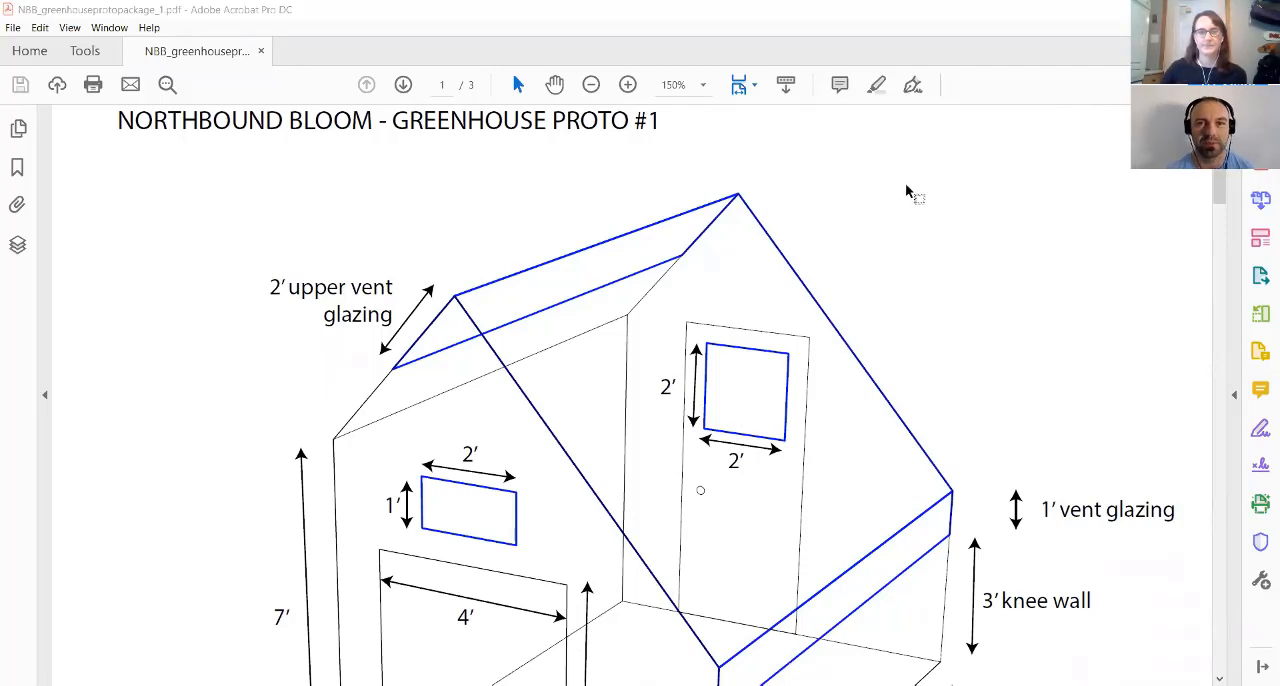
{"action": "mouse_move", "coordinate": [832, 228]}
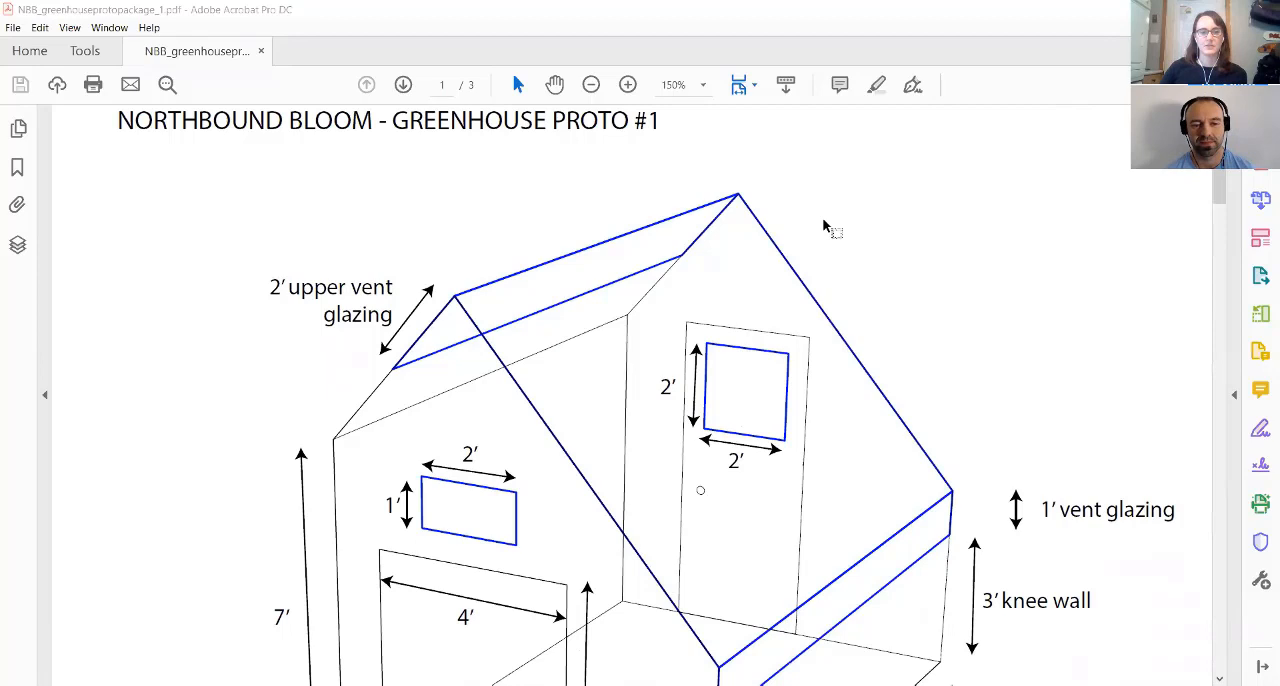
{"action": "mouse_move", "coordinate": [578, 278]}
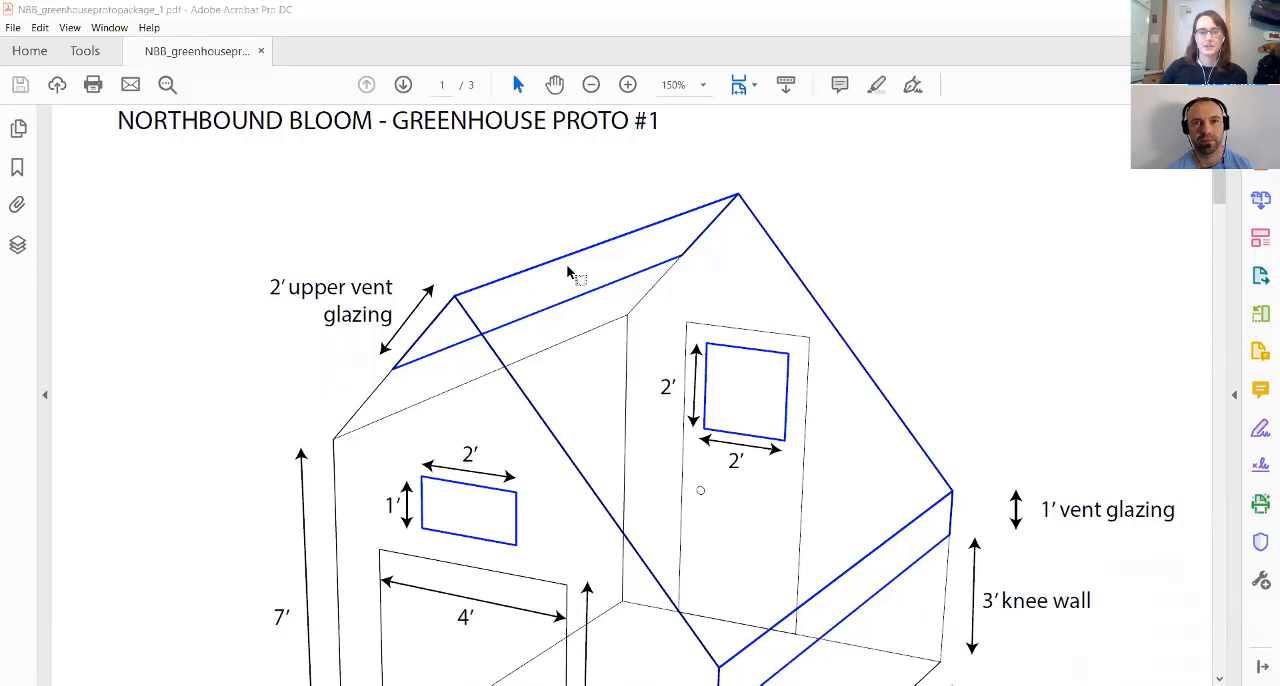
{"action": "mouse_move", "coordinate": [525, 218]}
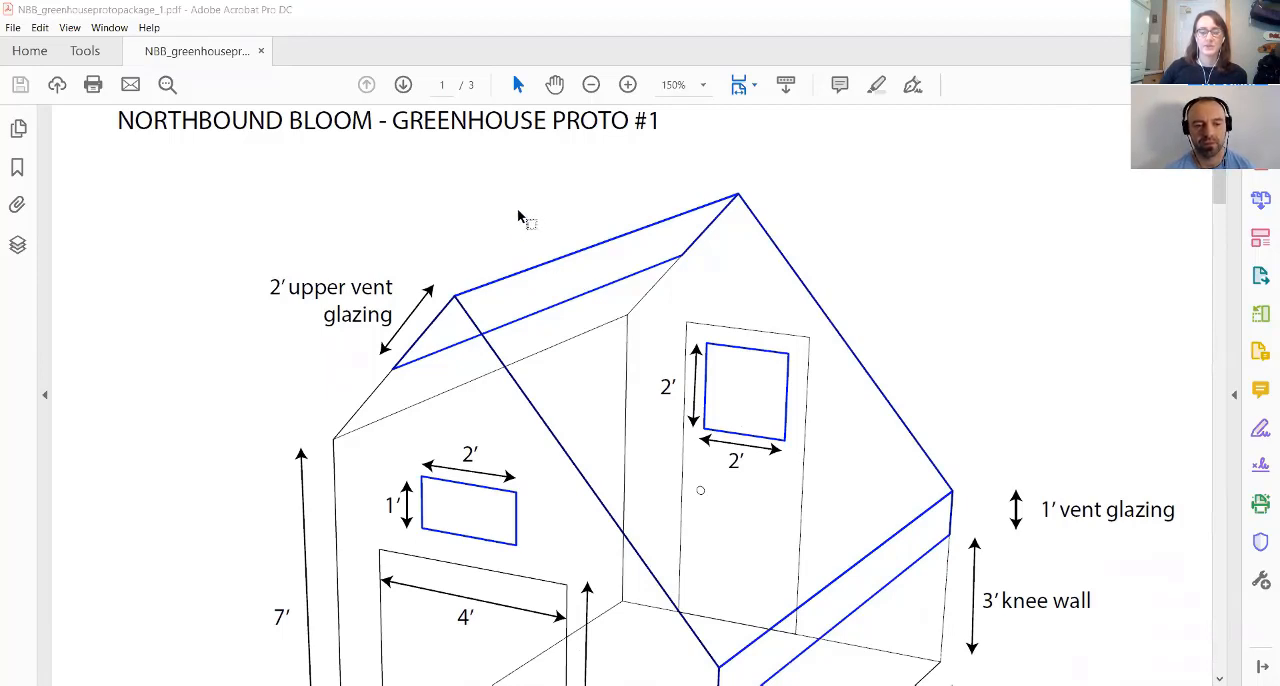
{"action": "mouse_move", "coordinate": [540, 215]}
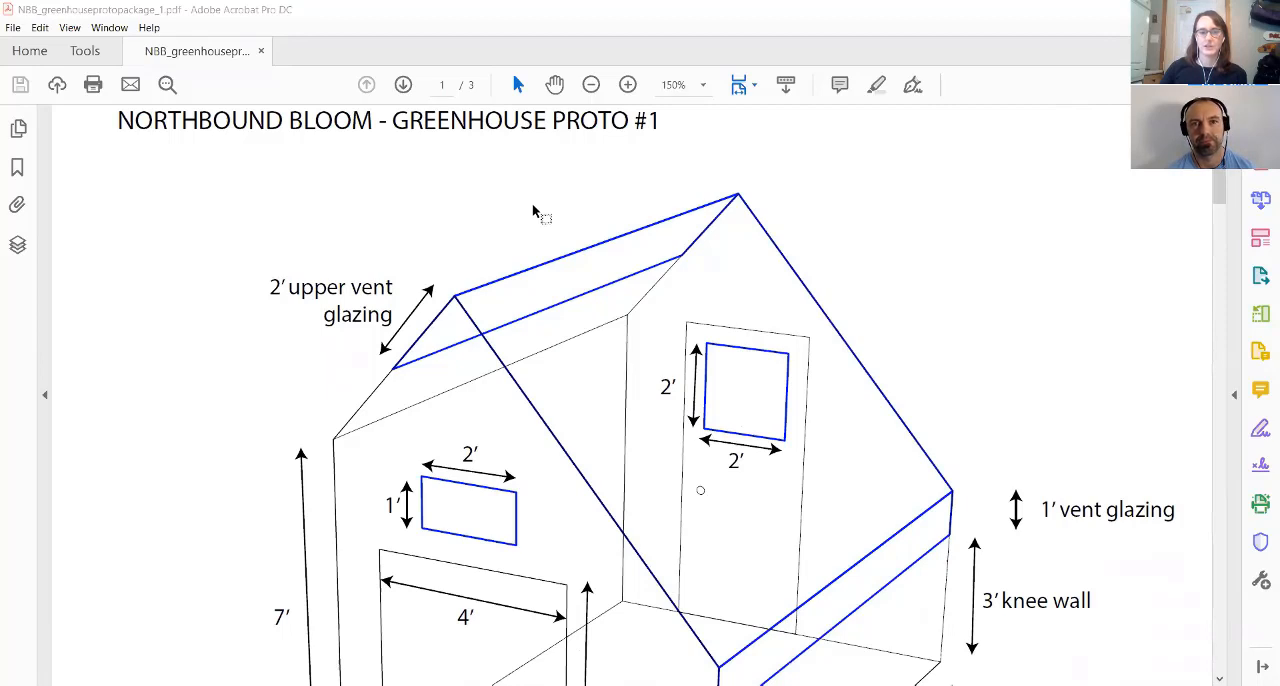
{"action": "mouse_move", "coordinate": [540, 210]}
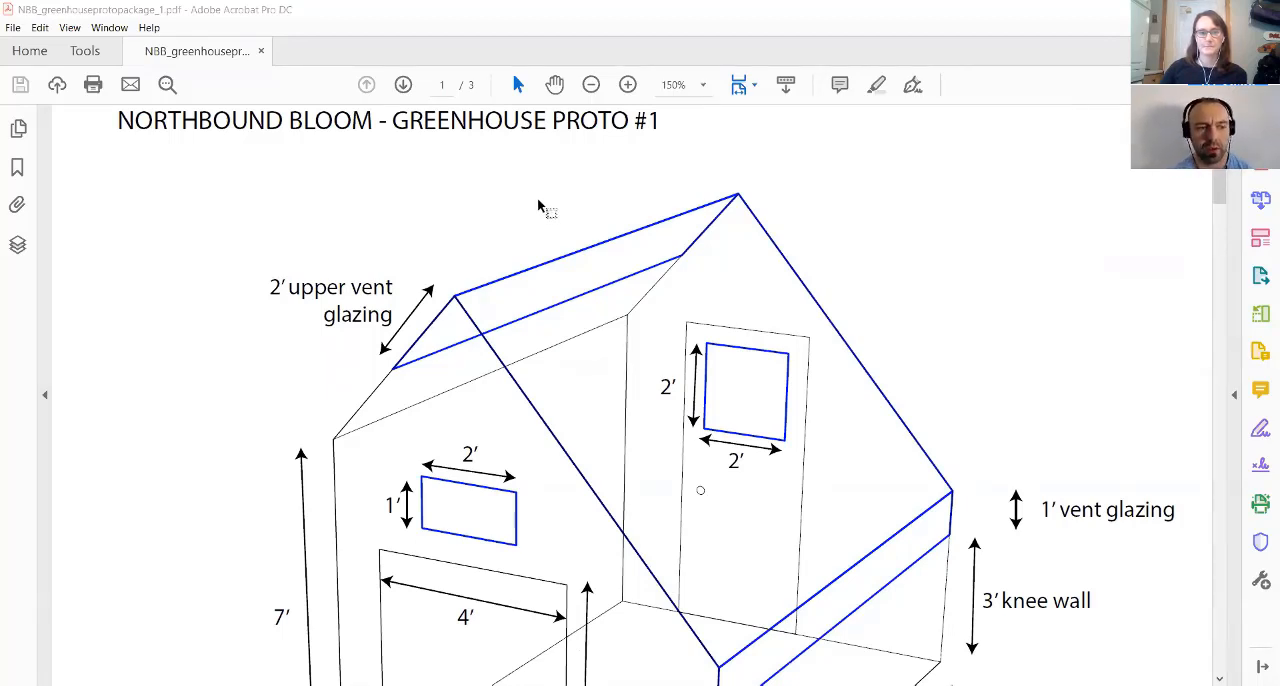
{"action": "mouse_move", "coordinate": [929, 207]}
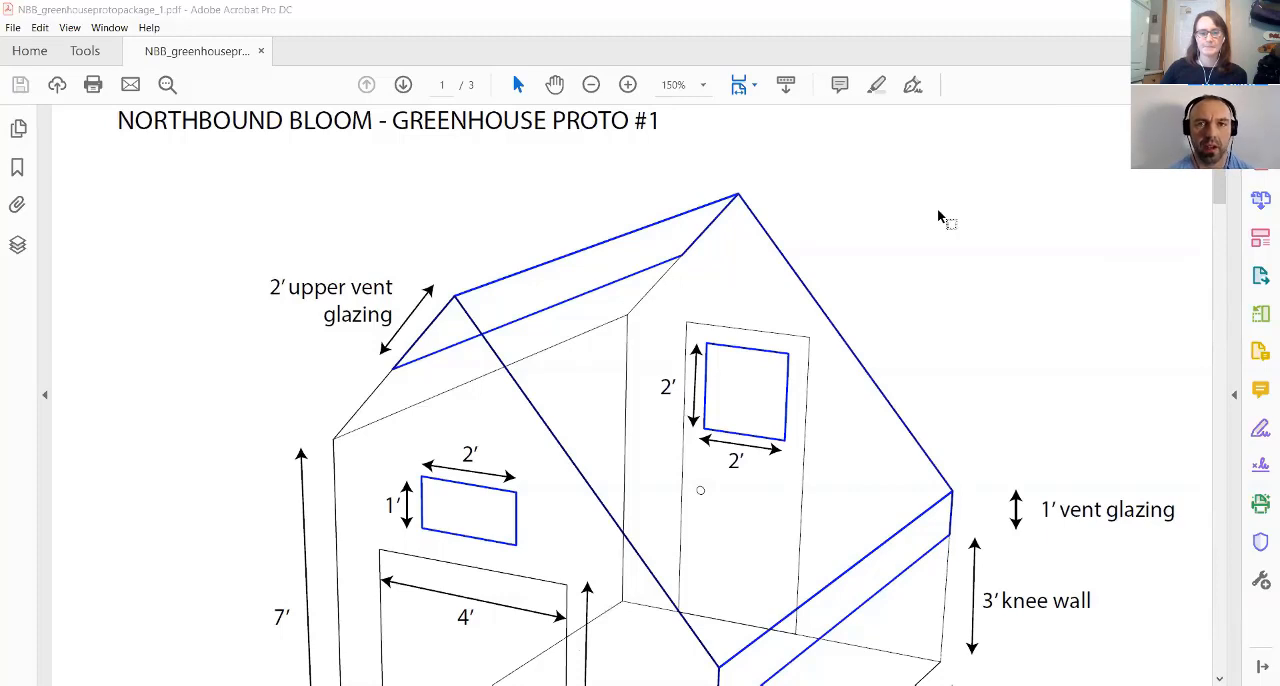
{"action": "mouse_move", "coordinate": [978, 225]}
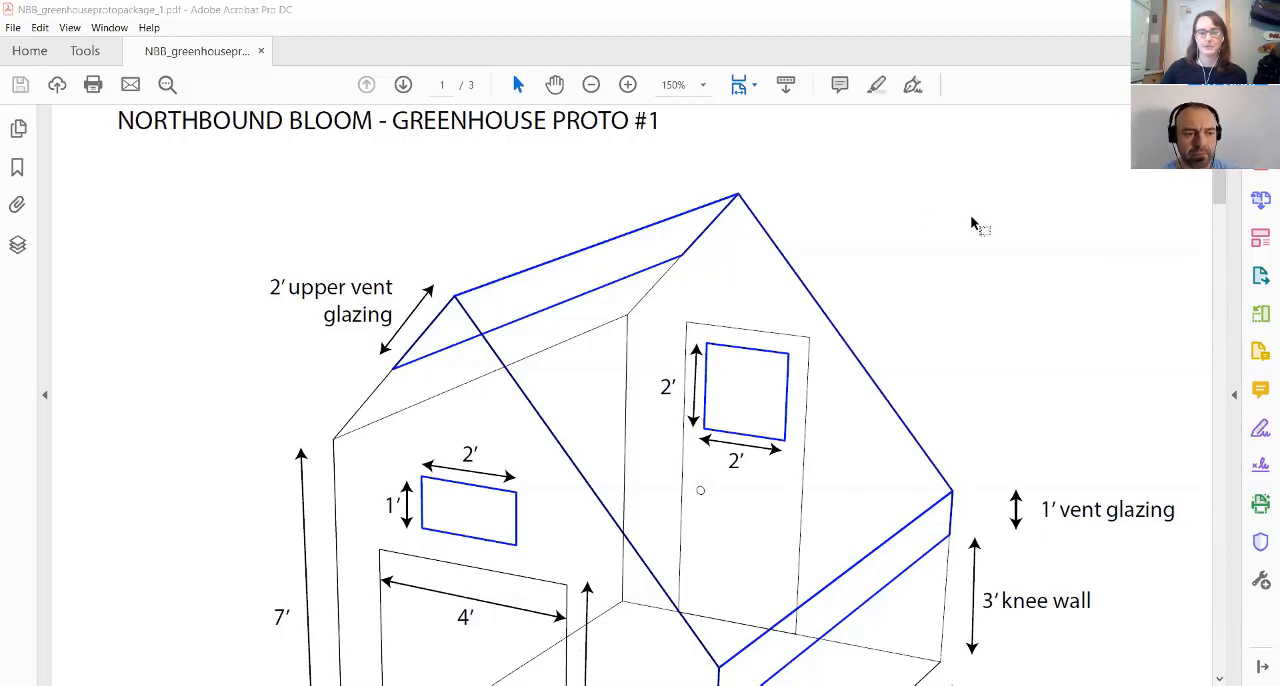
{"action": "scroll", "scroll_direction": "down", "scroll_amount": 3}
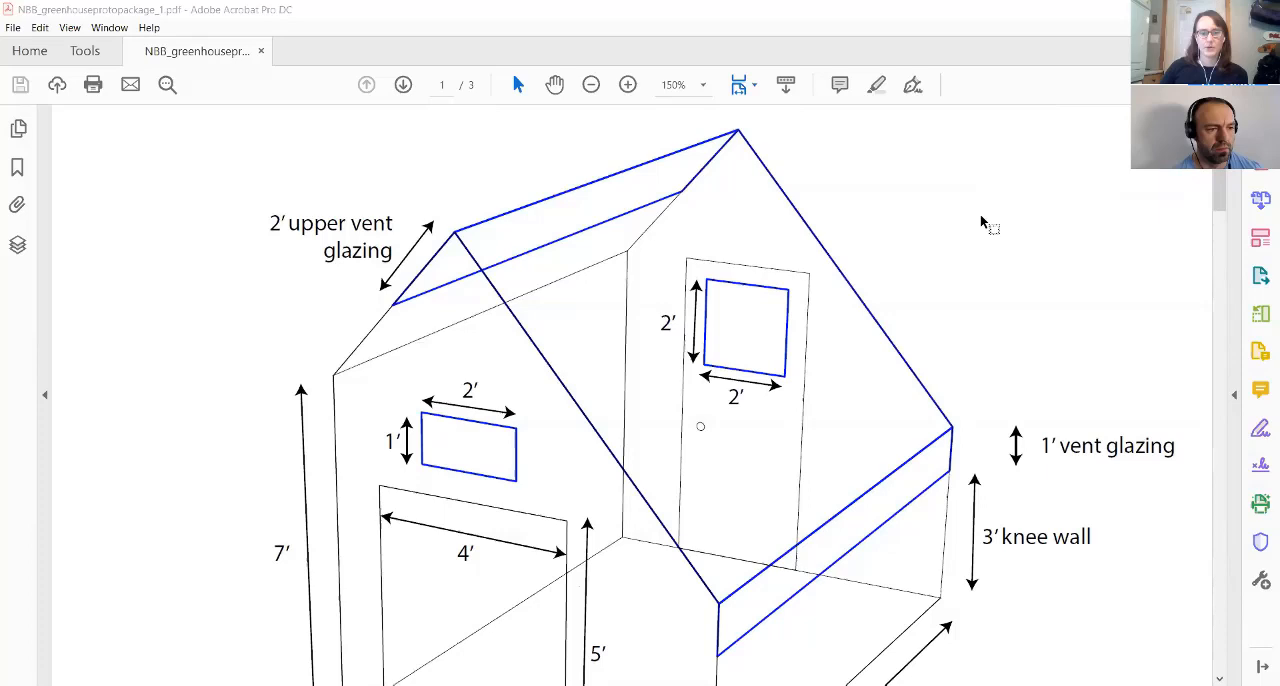
{"action": "scroll", "scroll_direction": "down", "scroll_amount": 3}
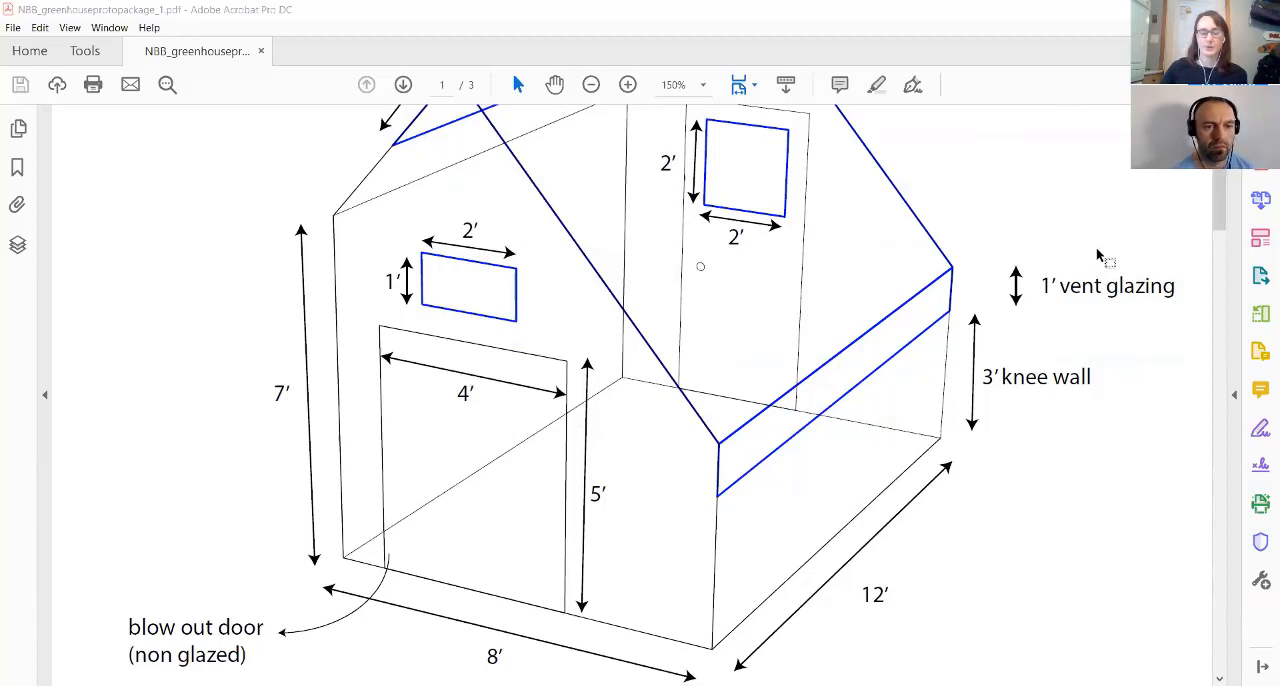
{"action": "scroll", "scroll_direction": "down", "scroll_amount": 3}
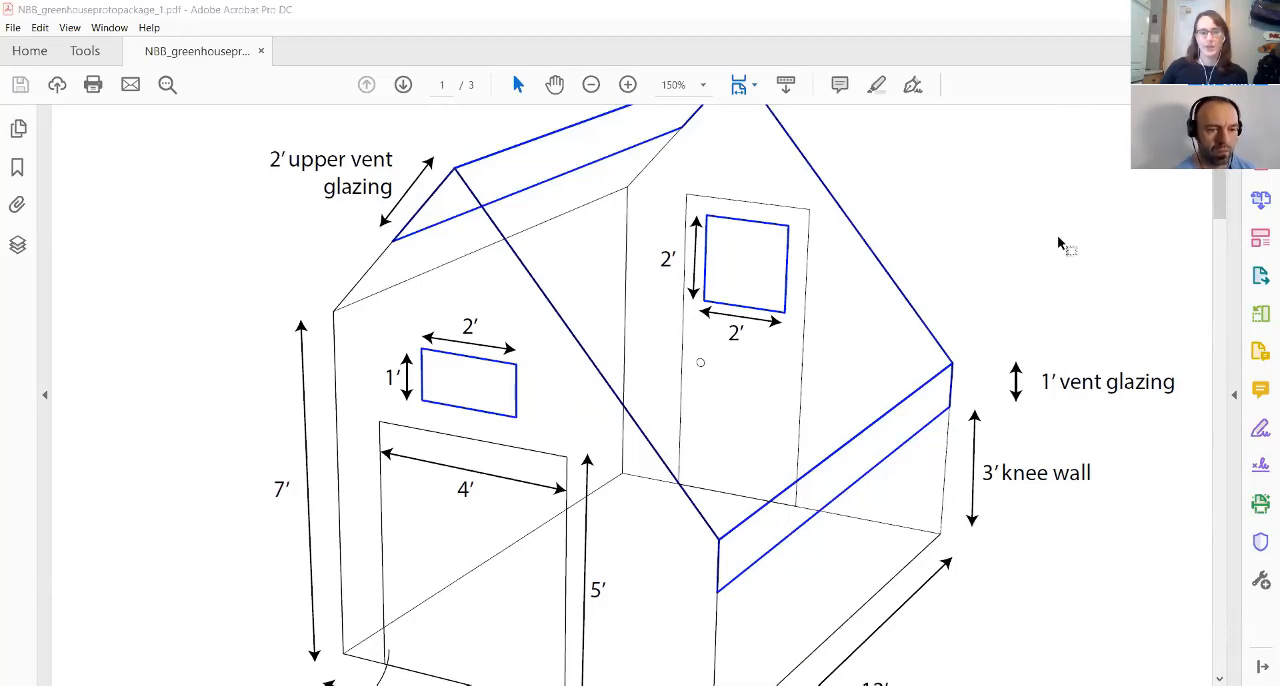
{"action": "scroll", "scroll_direction": "down", "scroll_amount": 3}
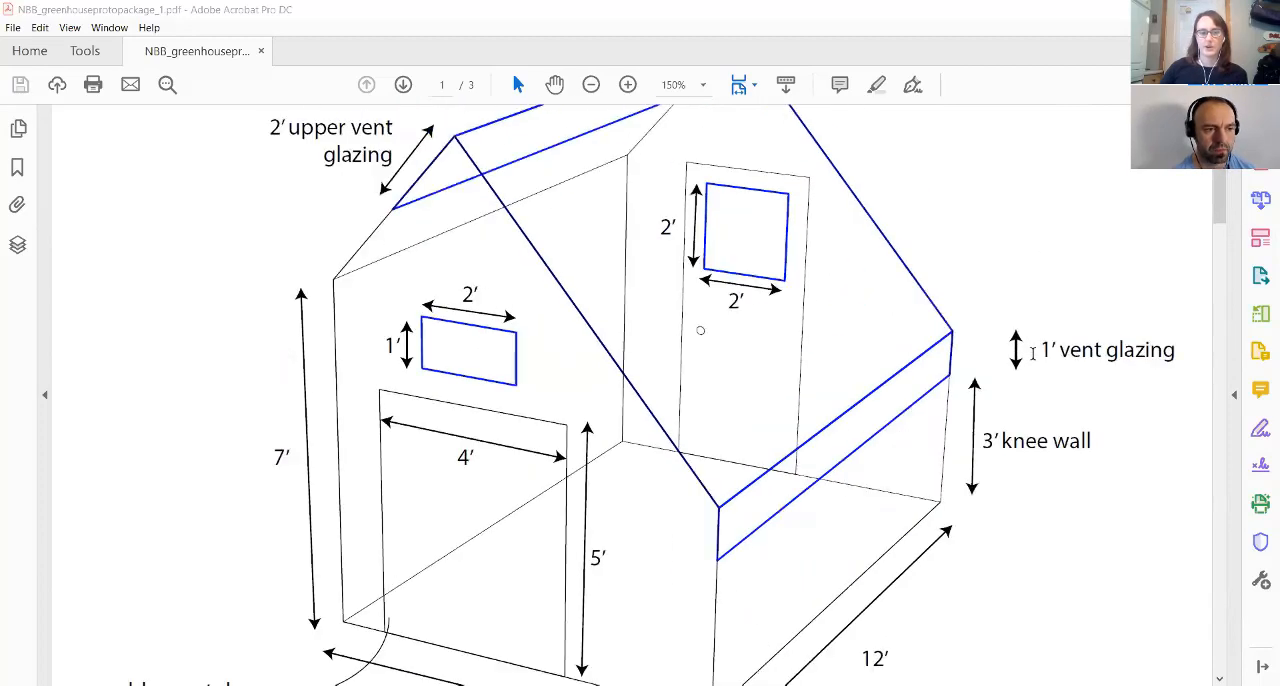
{"action": "scroll", "scroll_direction": "down", "scroll_amount": 3}
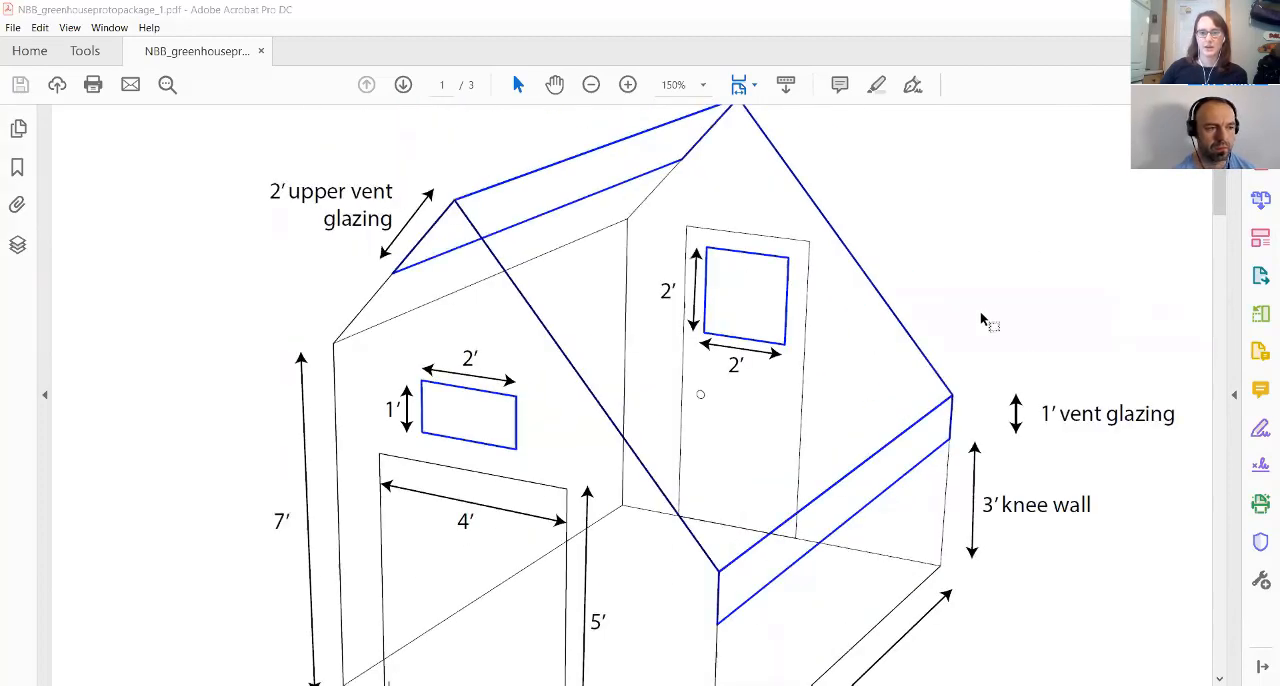
{"action": "scroll", "scroll_direction": "down", "scroll_amount": 3}
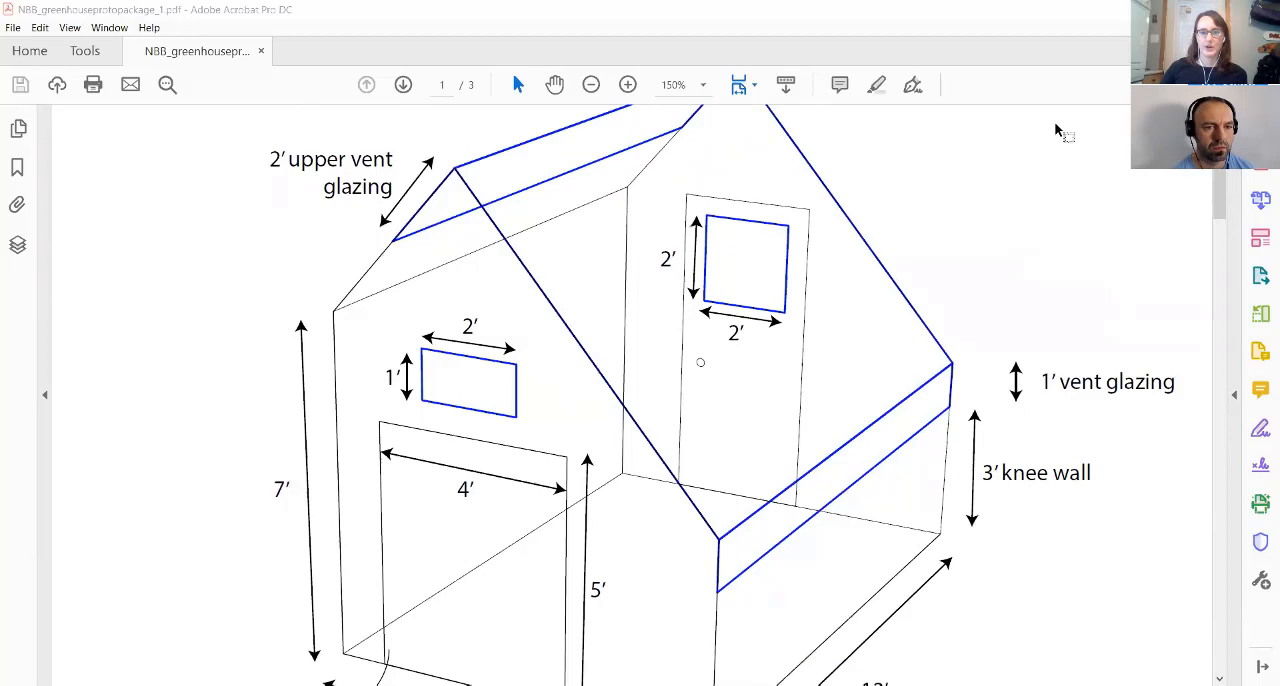
{"action": "mouse_move", "coordinate": [1043, 205]}
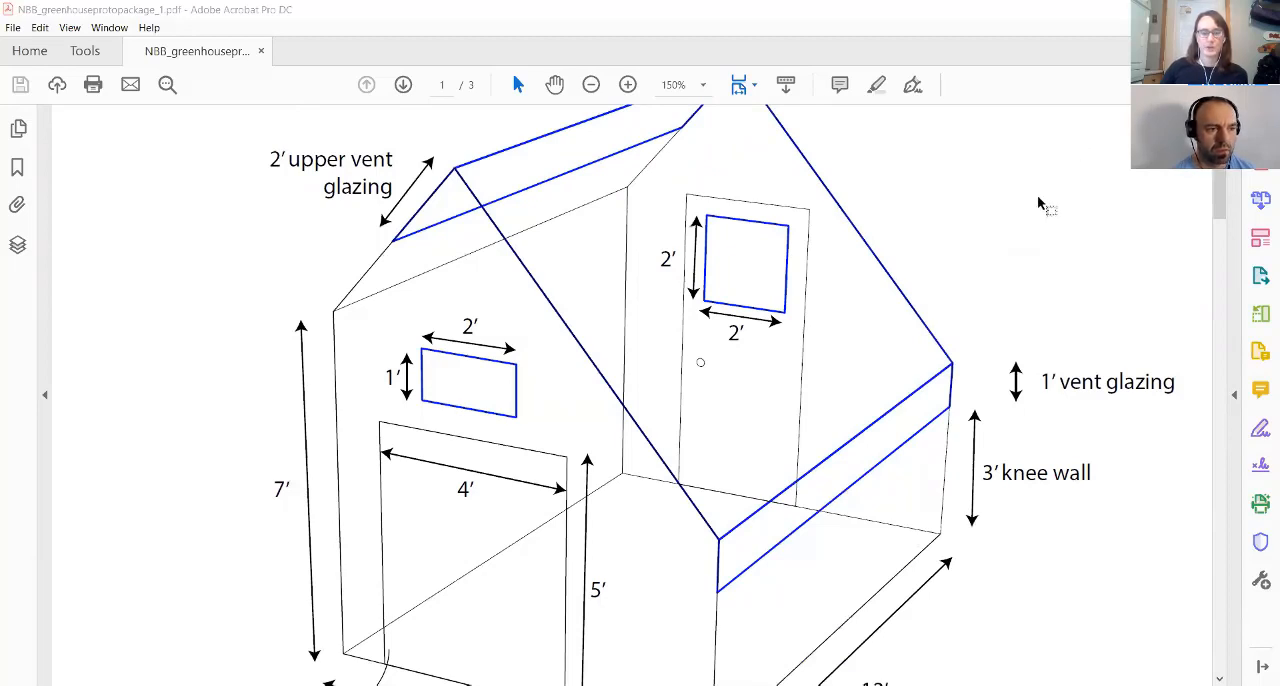
{"action": "mouse_move", "coordinate": [1050, 200]}
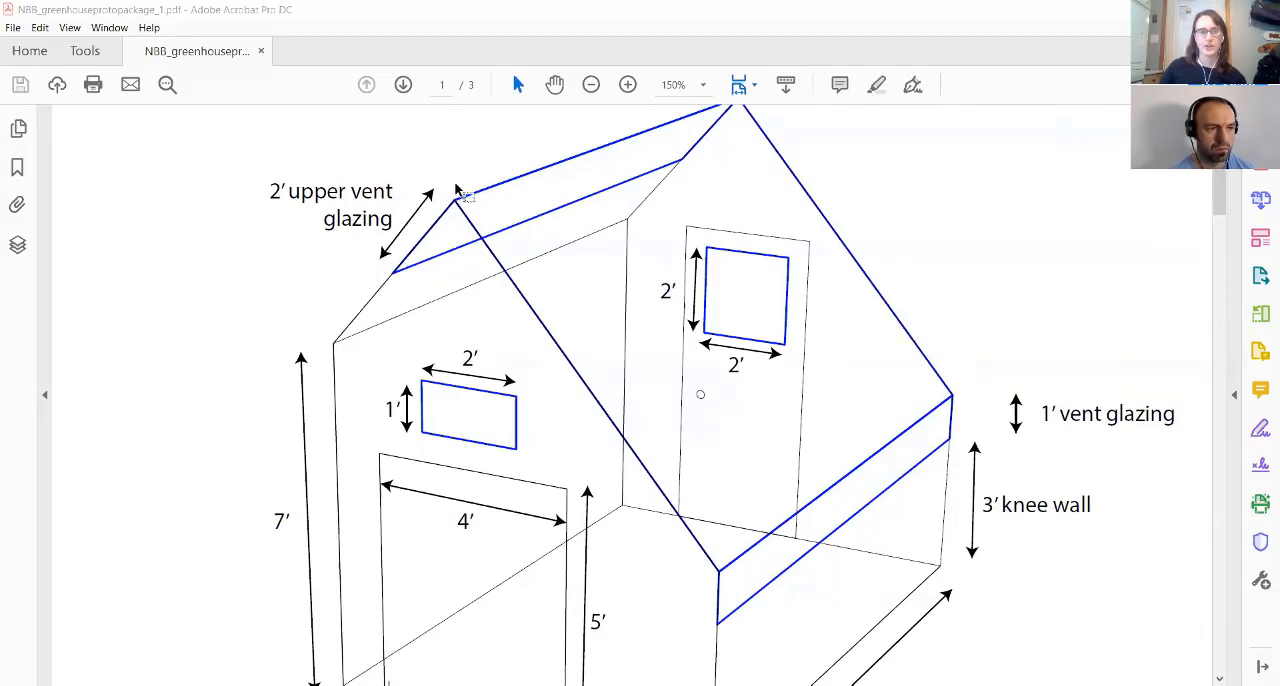
{"action": "mouse_move", "coordinate": [310, 245]}
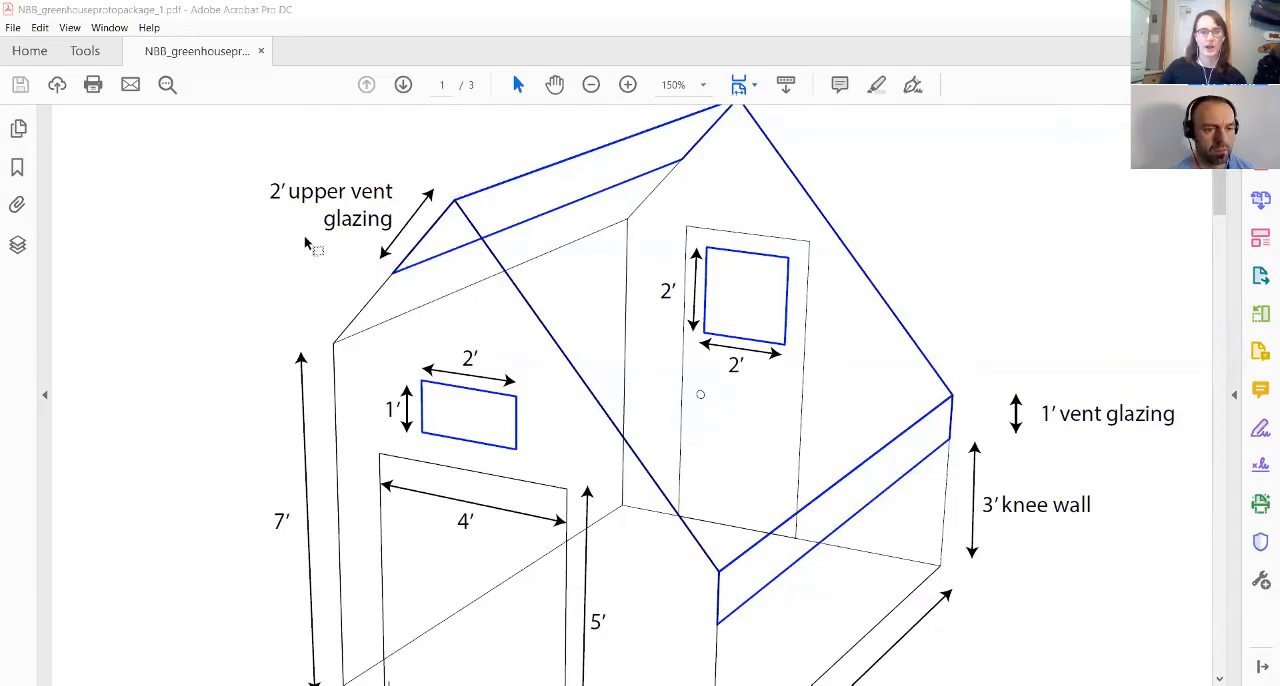
{"action": "mouse_move", "coordinate": [658, 328]}
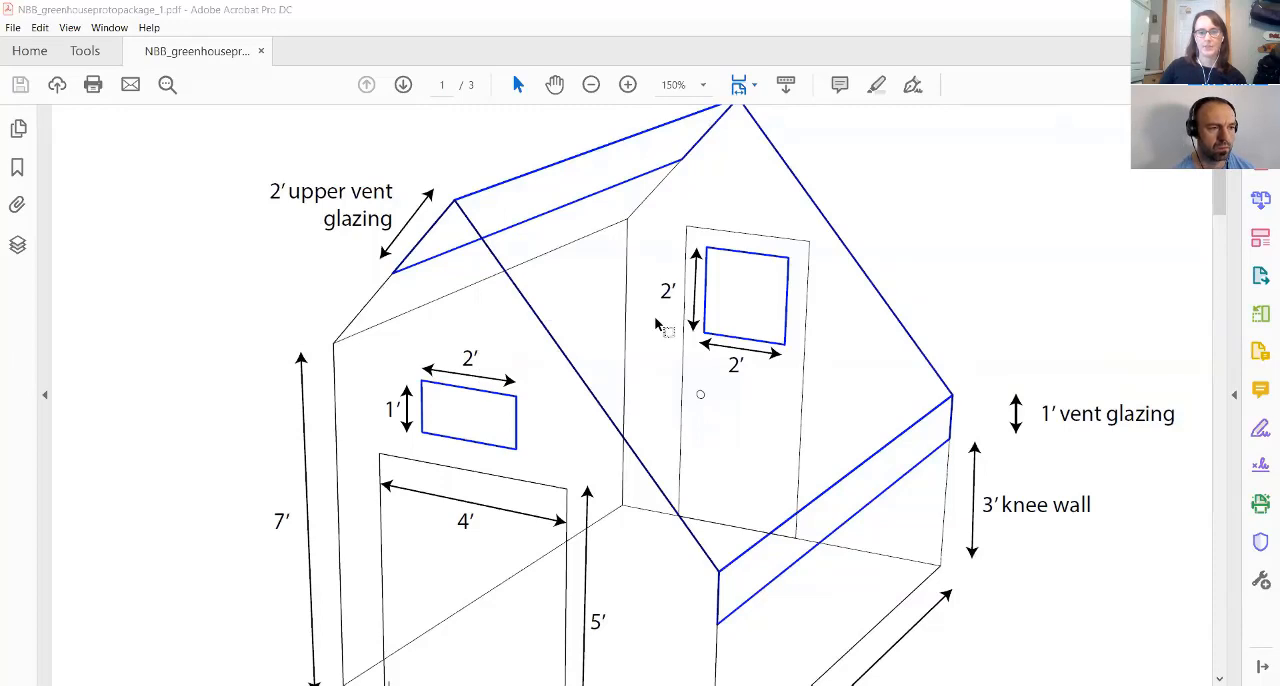
{"action": "scroll", "scroll_direction": "down", "scroll_amount": 3}
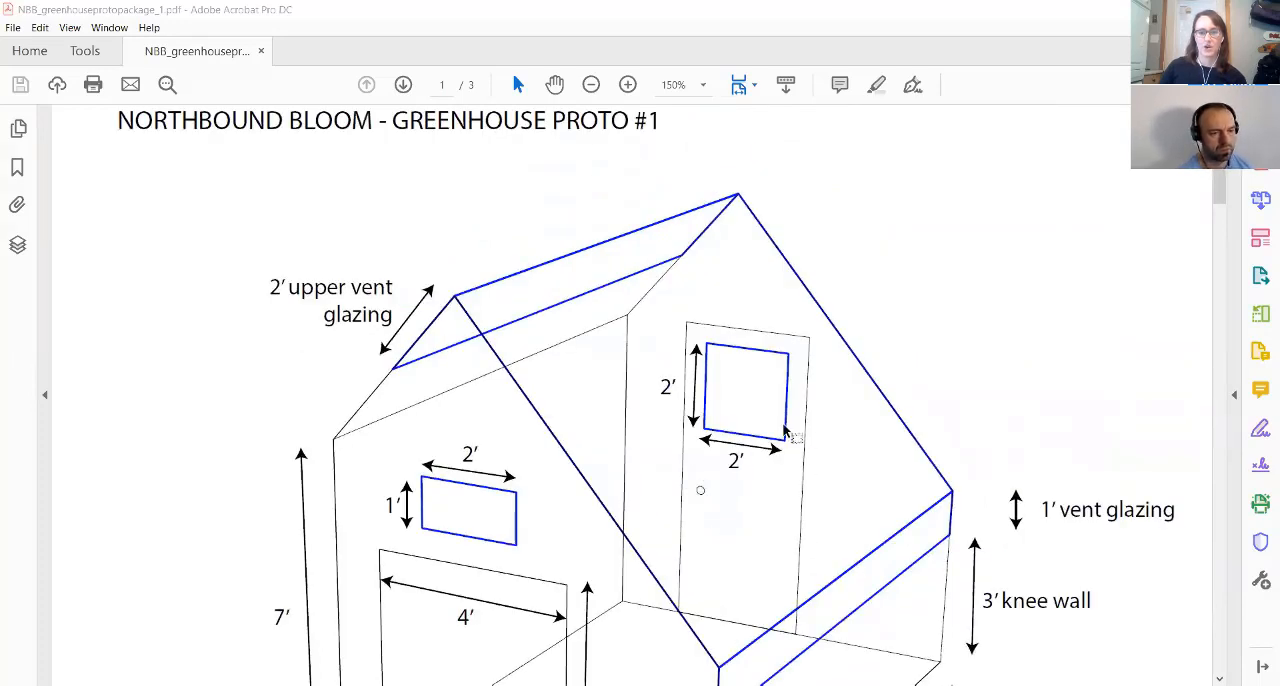
{"action": "scroll", "scroll_direction": "down", "scroll_amount": 3}
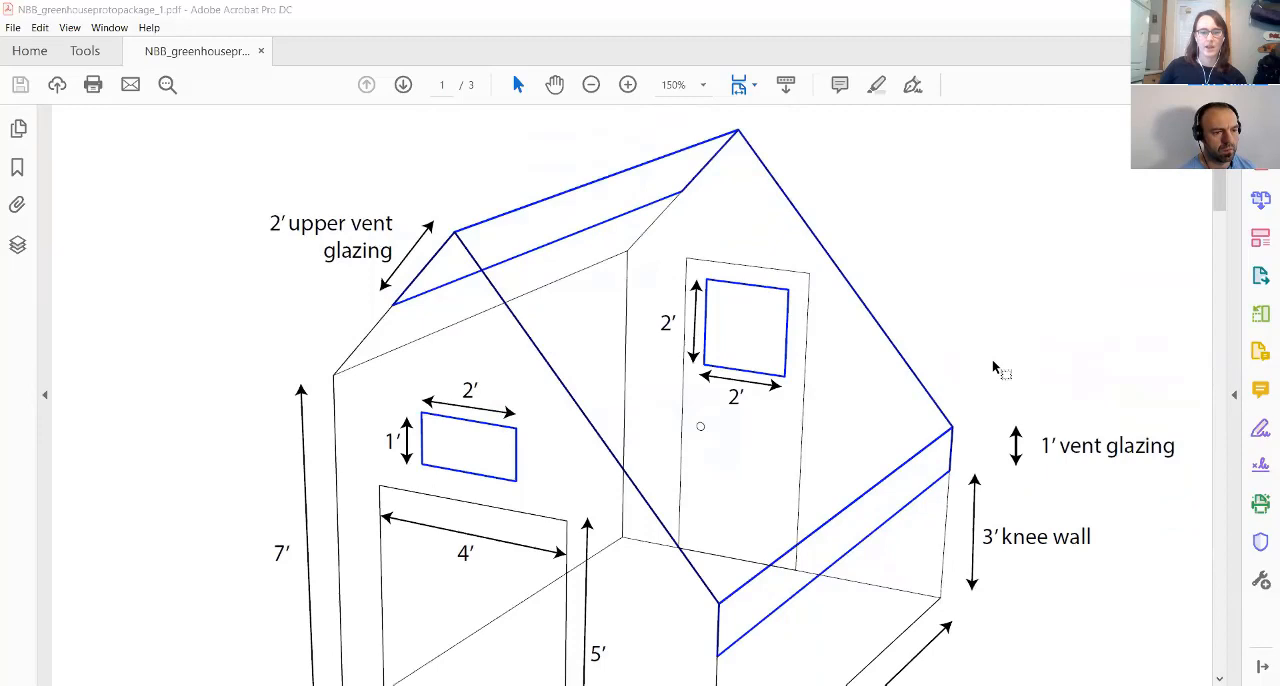
{"action": "scroll", "scroll_direction": "down", "scroll_amount": 3}
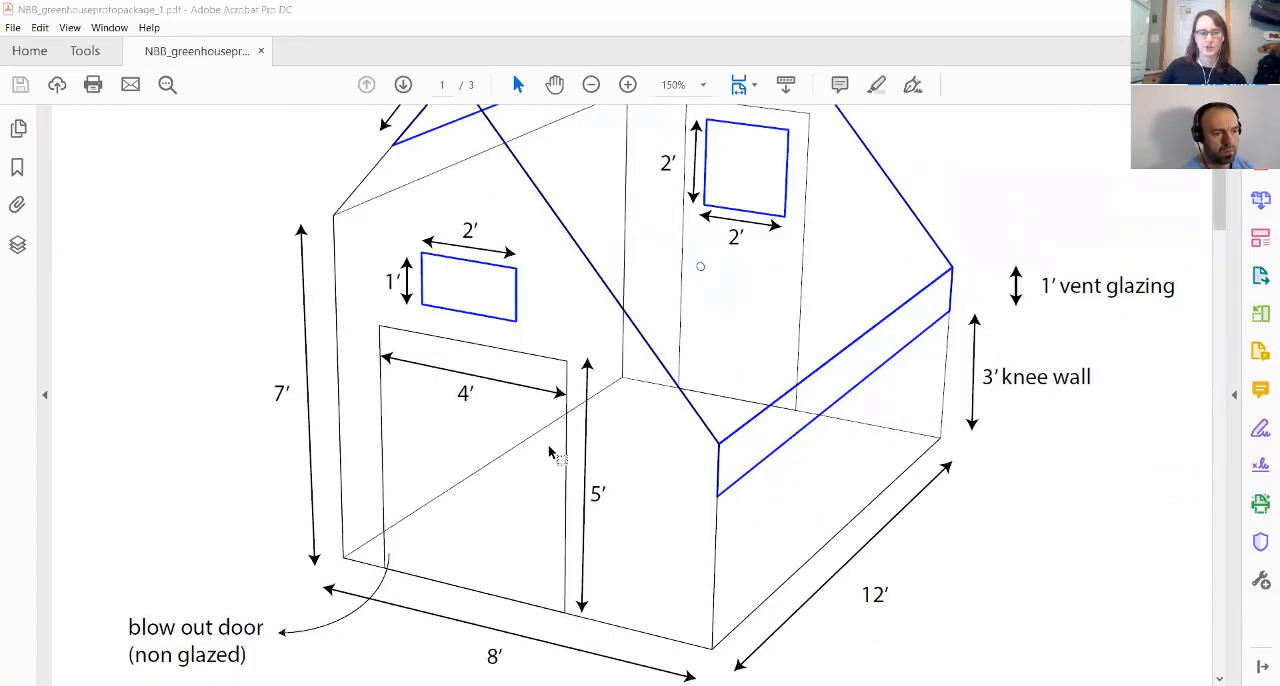
{"action": "mouse_move", "coordinate": [531, 620]}
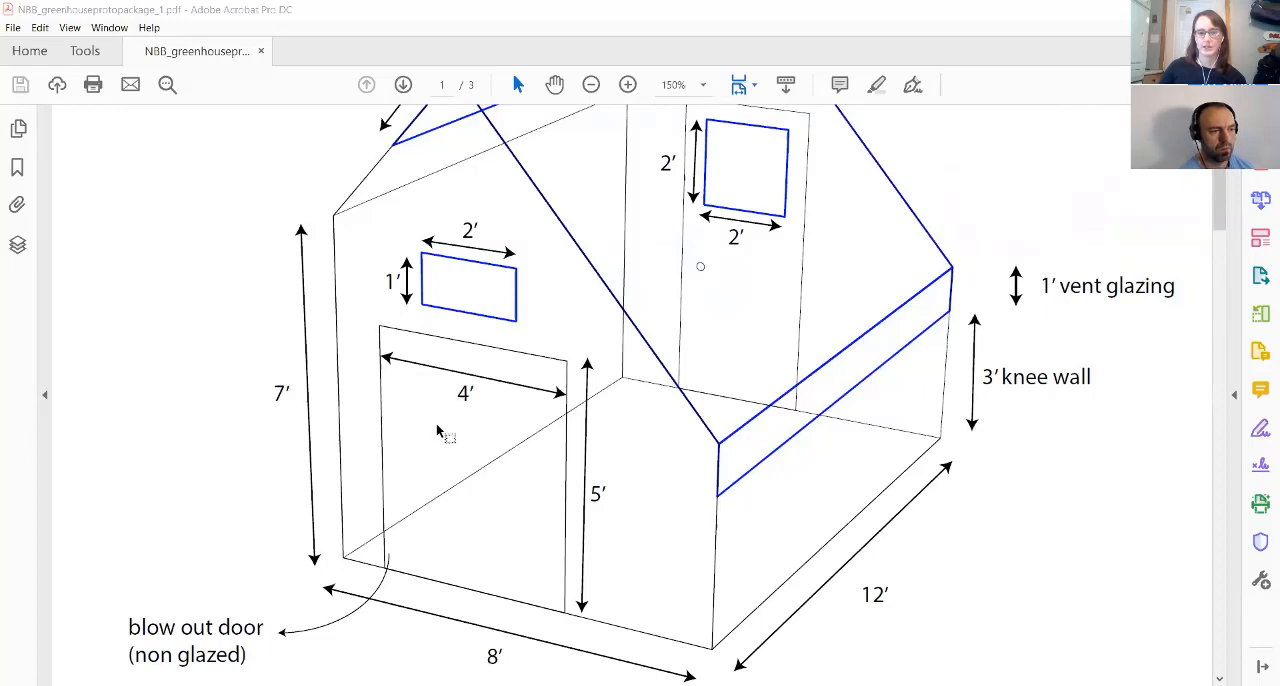
{"action": "mouse_move", "coordinate": [735, 335]}
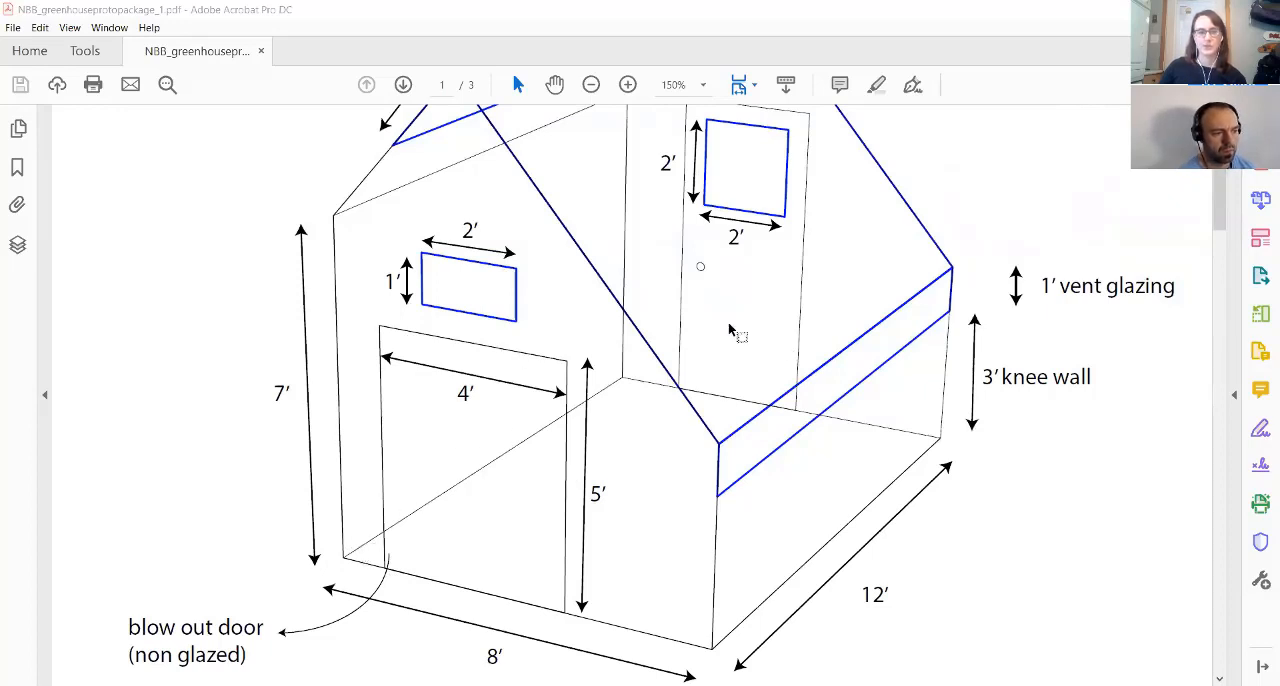
{"action": "mouse_move", "coordinate": [620, 450]}
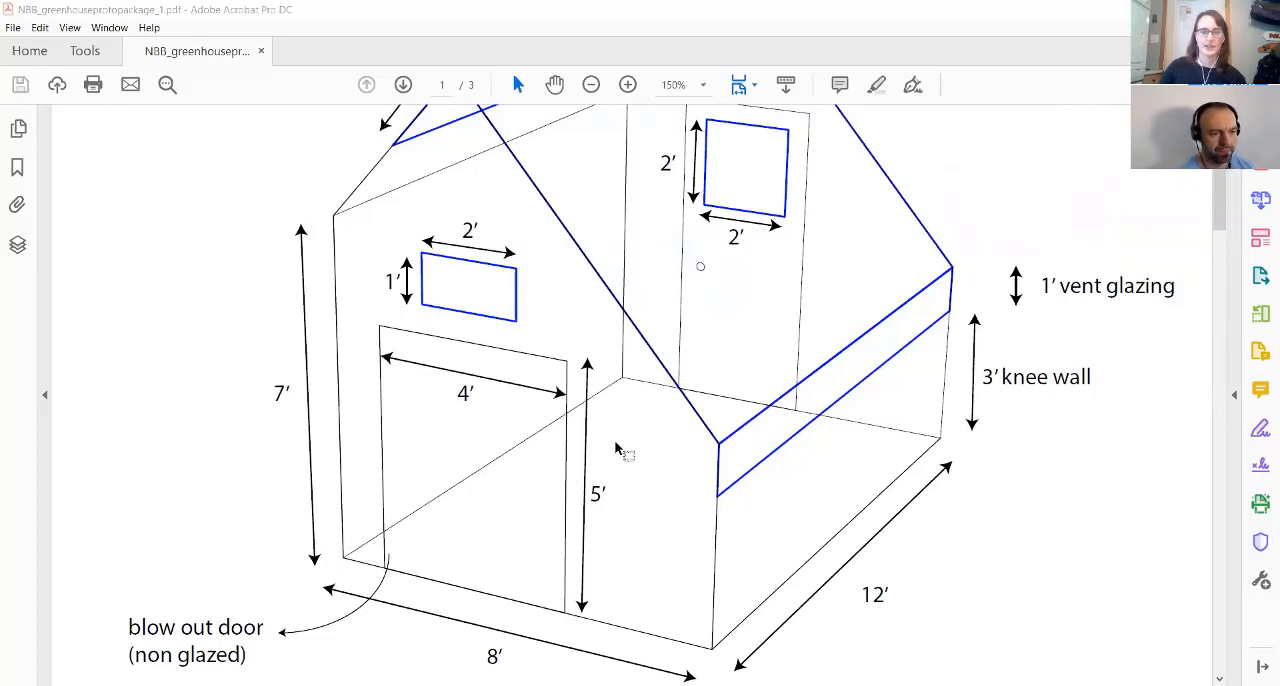
{"action": "mouse_move", "coordinate": [490, 375]}
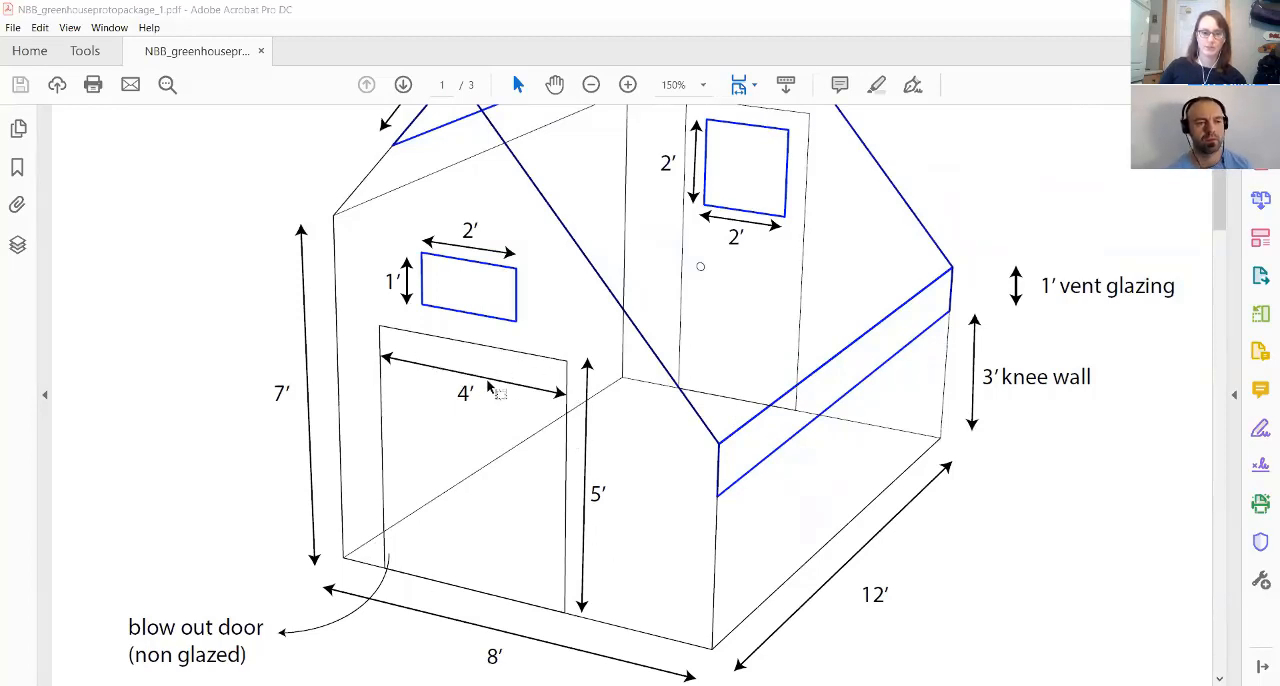
{"action": "mouse_move", "coordinate": [575, 418]}
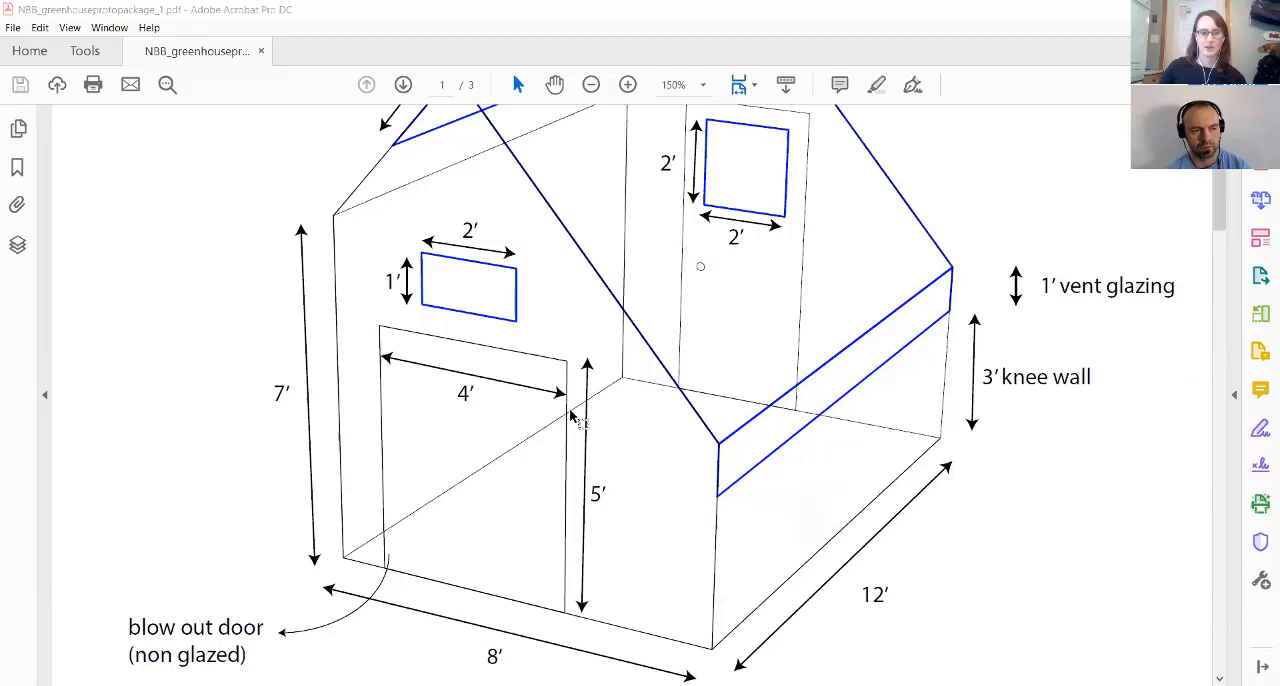
{"action": "mouse_move", "coordinate": [550, 485]}
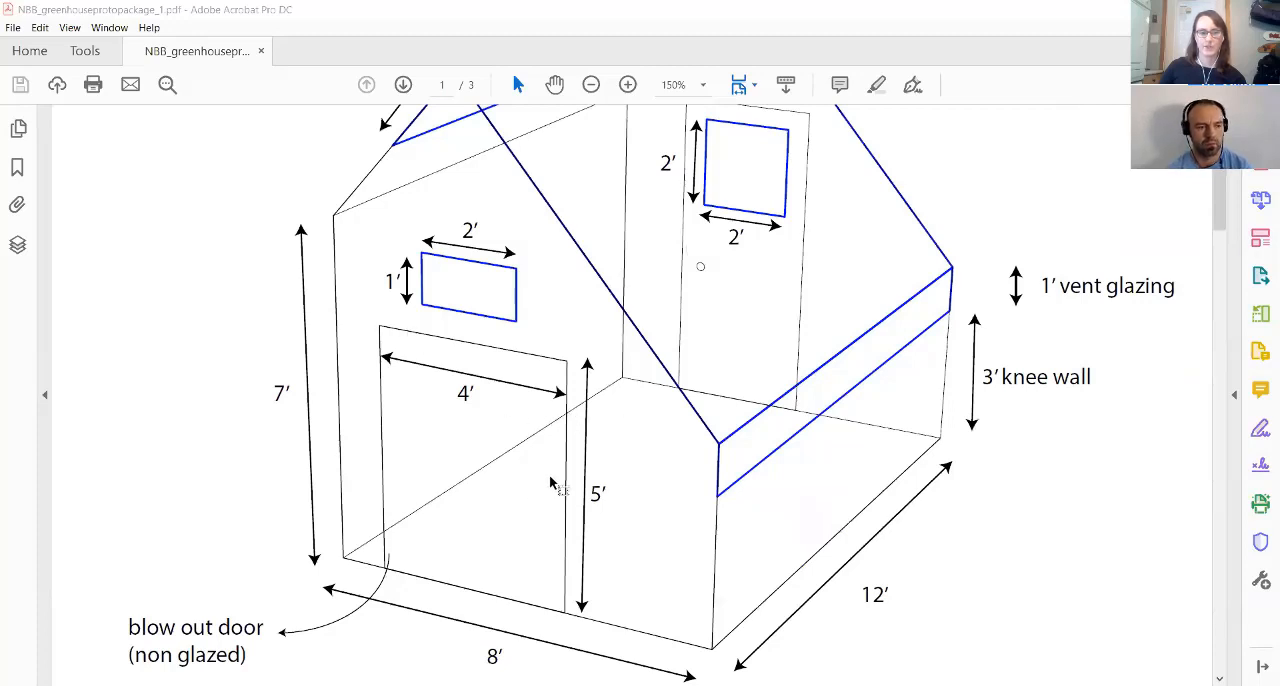
{"action": "scroll", "scroll_direction": "down", "scroll_amount": 3}
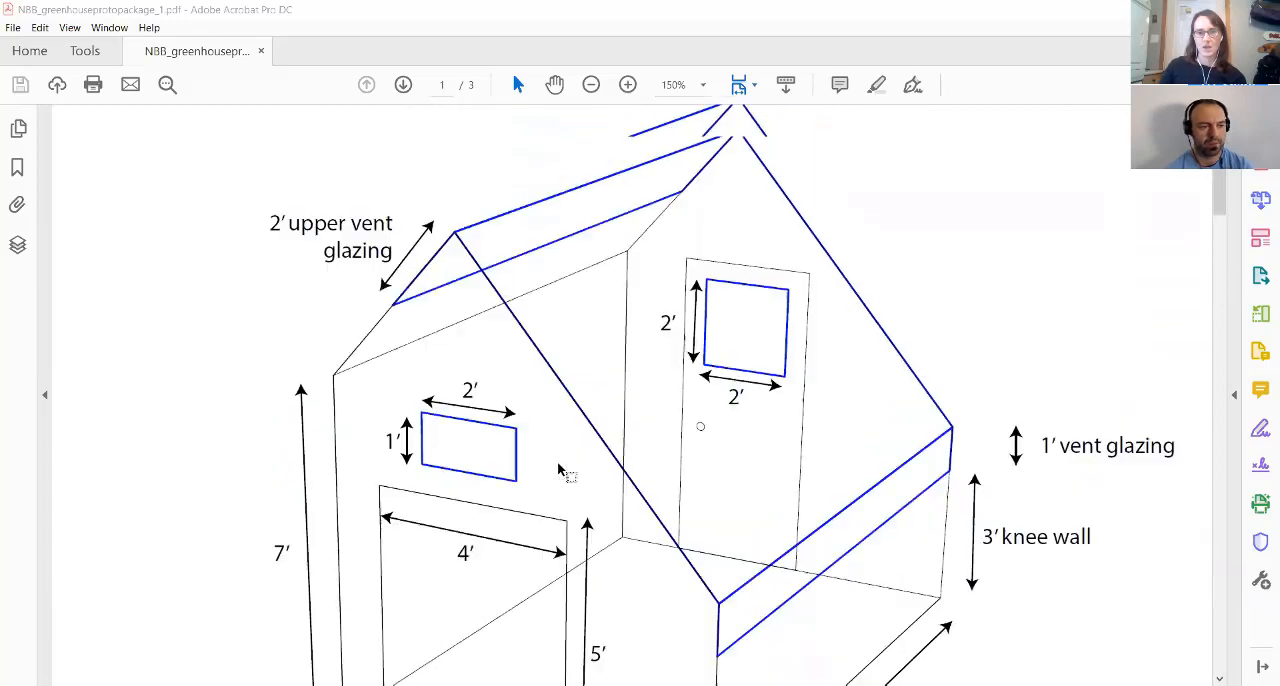
{"action": "scroll", "scroll_direction": "down", "scroll_amount": 3}
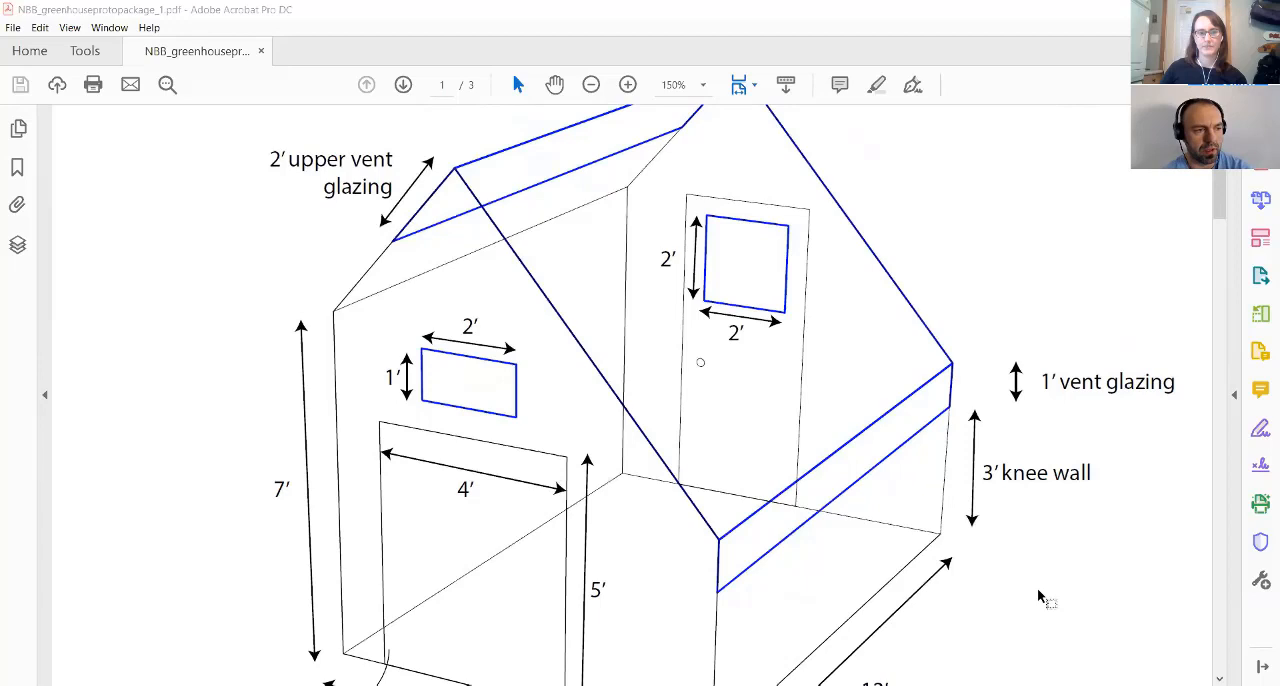
{"action": "mouse_move", "coordinate": [1130, 558]}
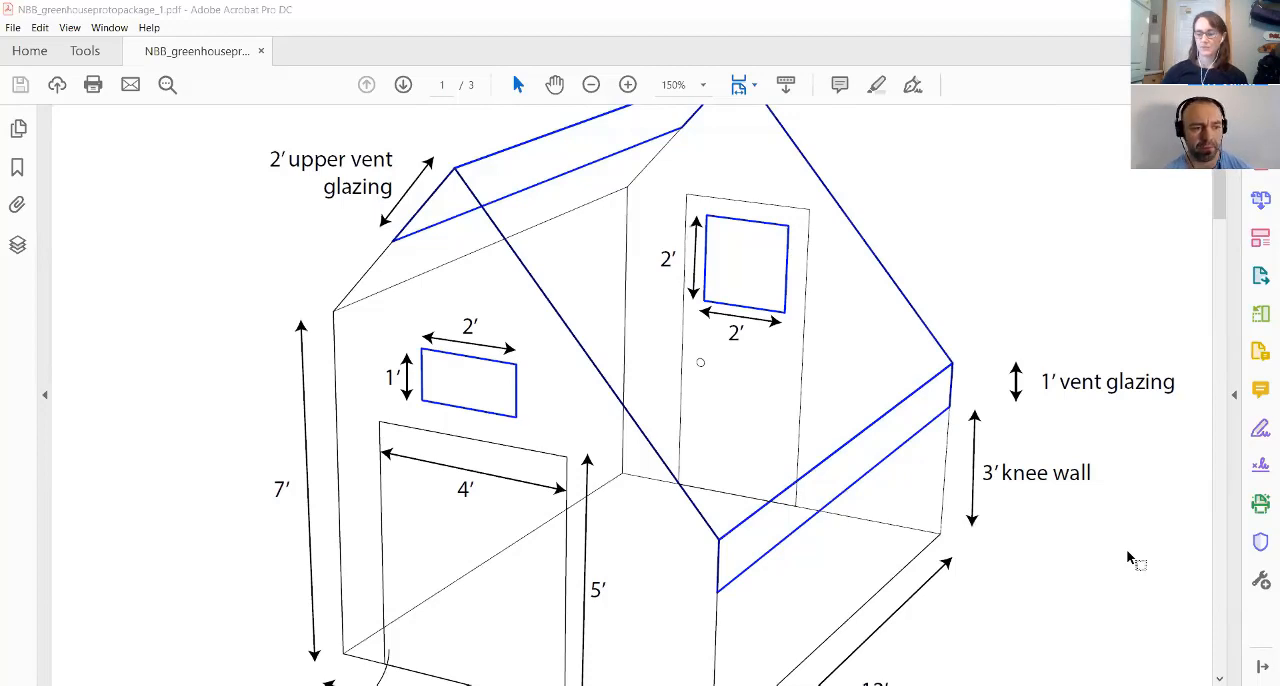
{"action": "scroll", "scroll_direction": "down", "scroll_amount": 3}
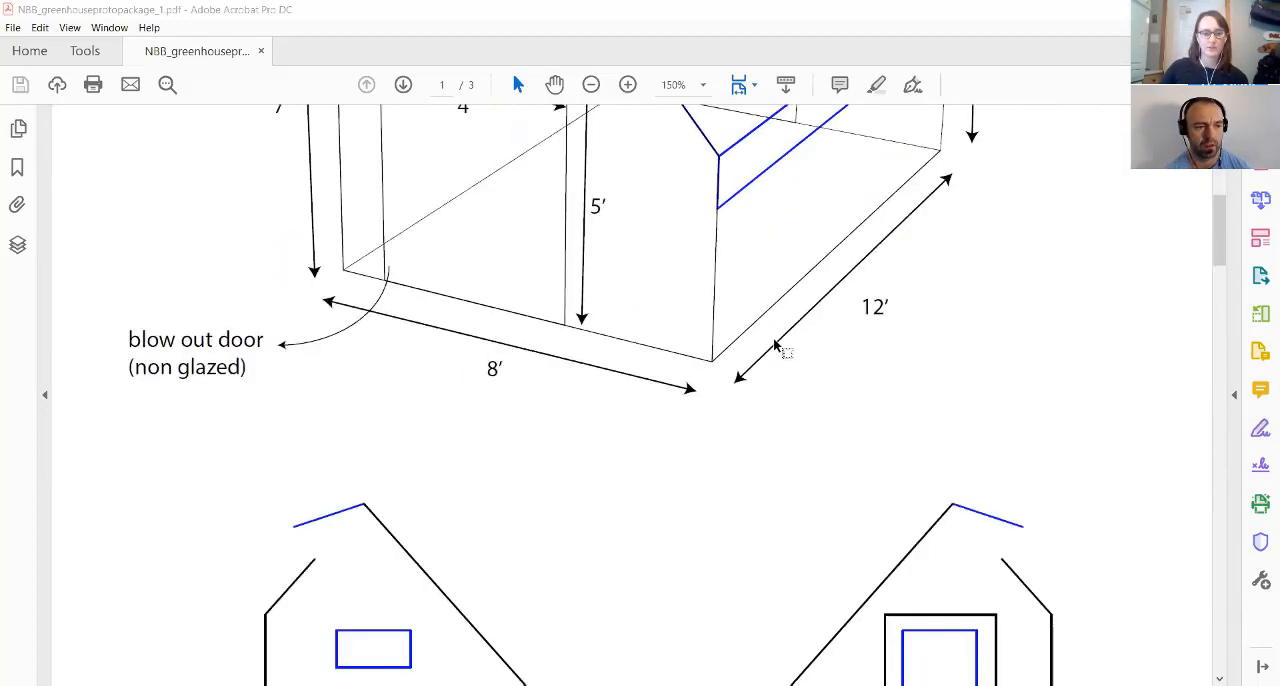
{"action": "scroll", "scroll_direction": "down", "scroll_amount": 3}
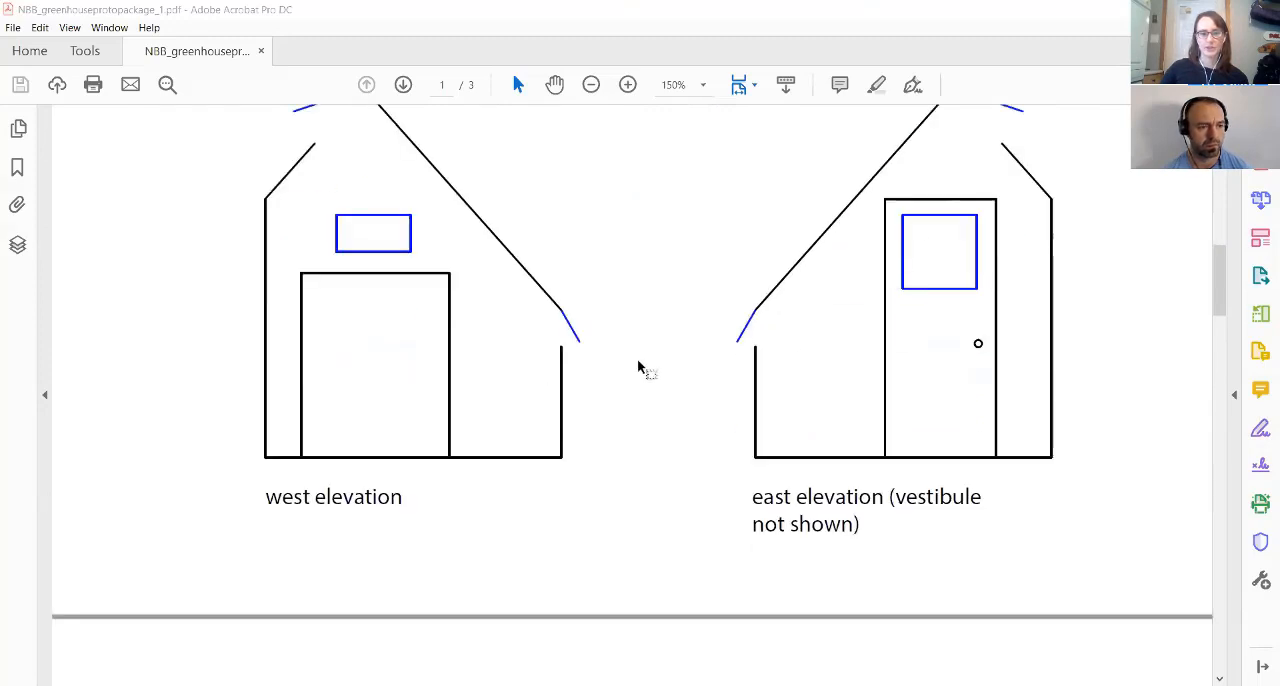
{"action": "scroll", "scroll_direction": "down", "scroll_amount": 3}
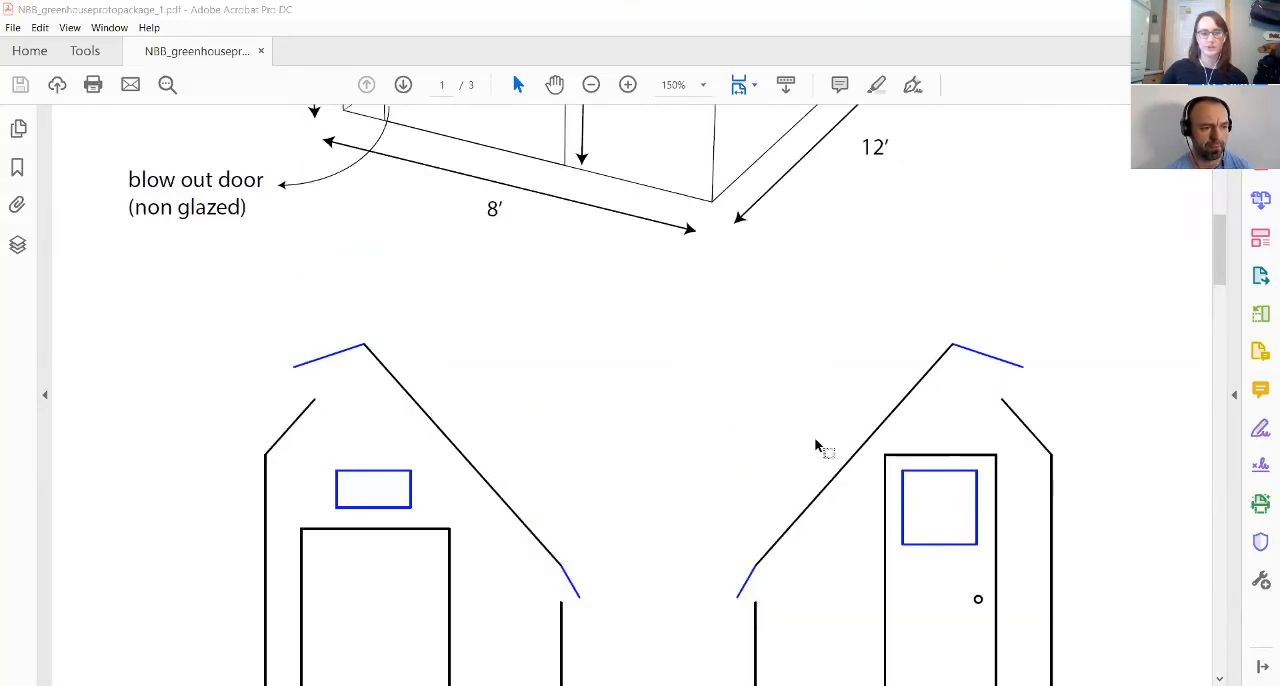
{"action": "scroll", "scroll_direction": "down", "scroll_amount": 3}
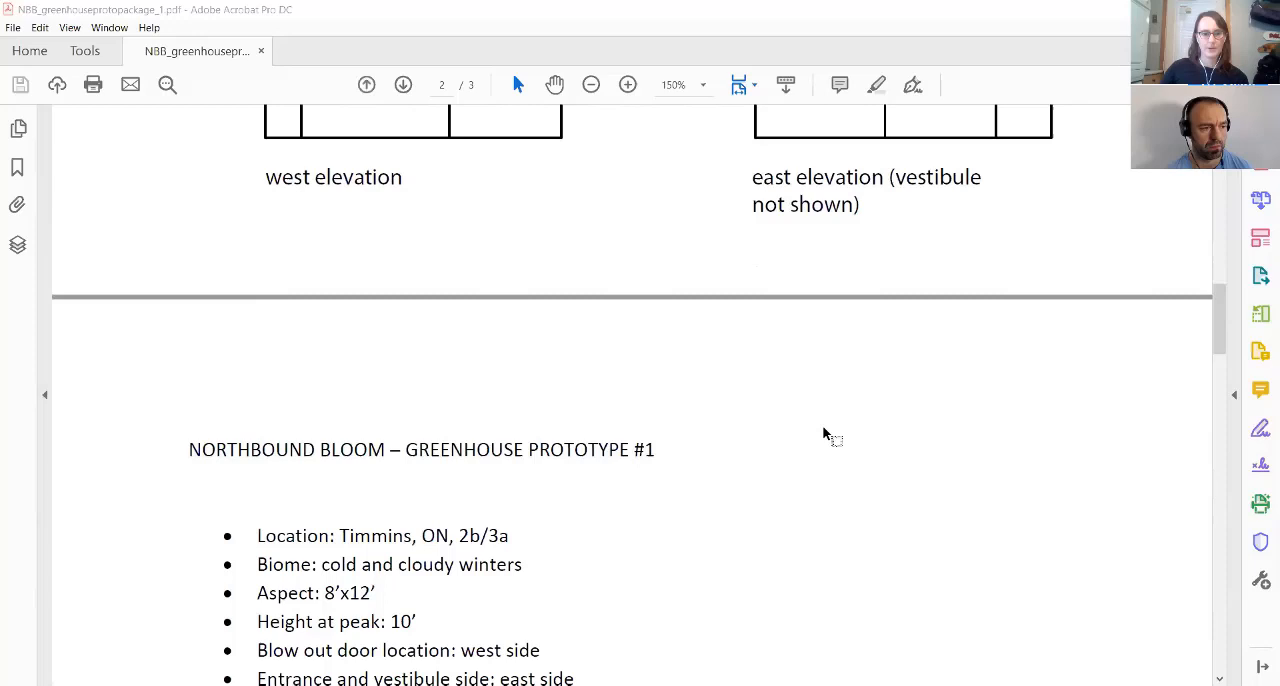
{"action": "scroll", "scroll_direction": "down", "scroll_amount": 3}
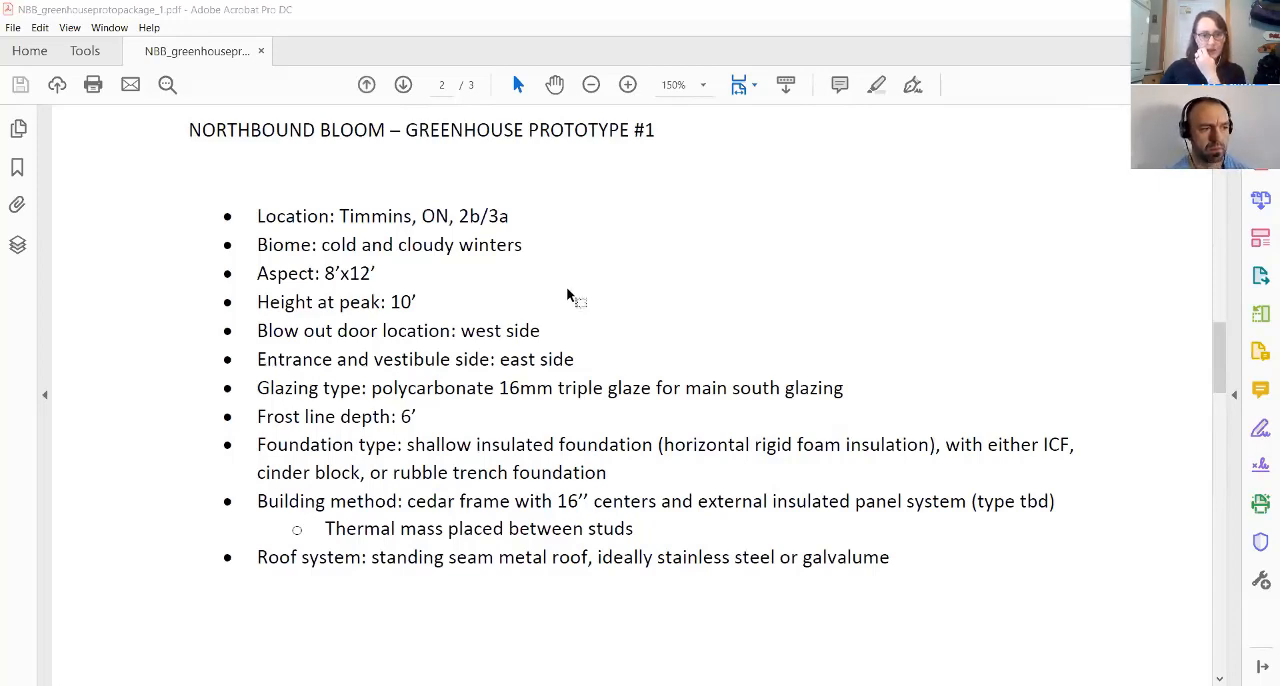
{"action": "mouse_move", "coordinate": [525, 422]}
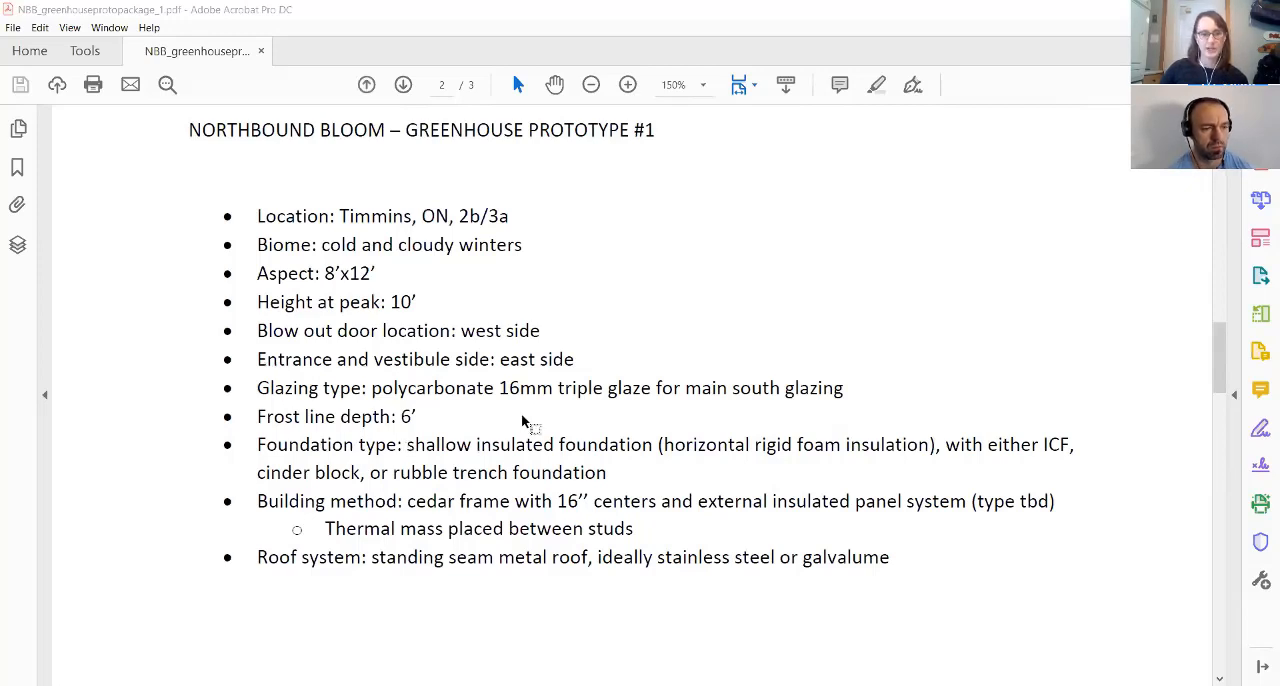
{"action": "mouse_move", "coordinate": [185, 432]}
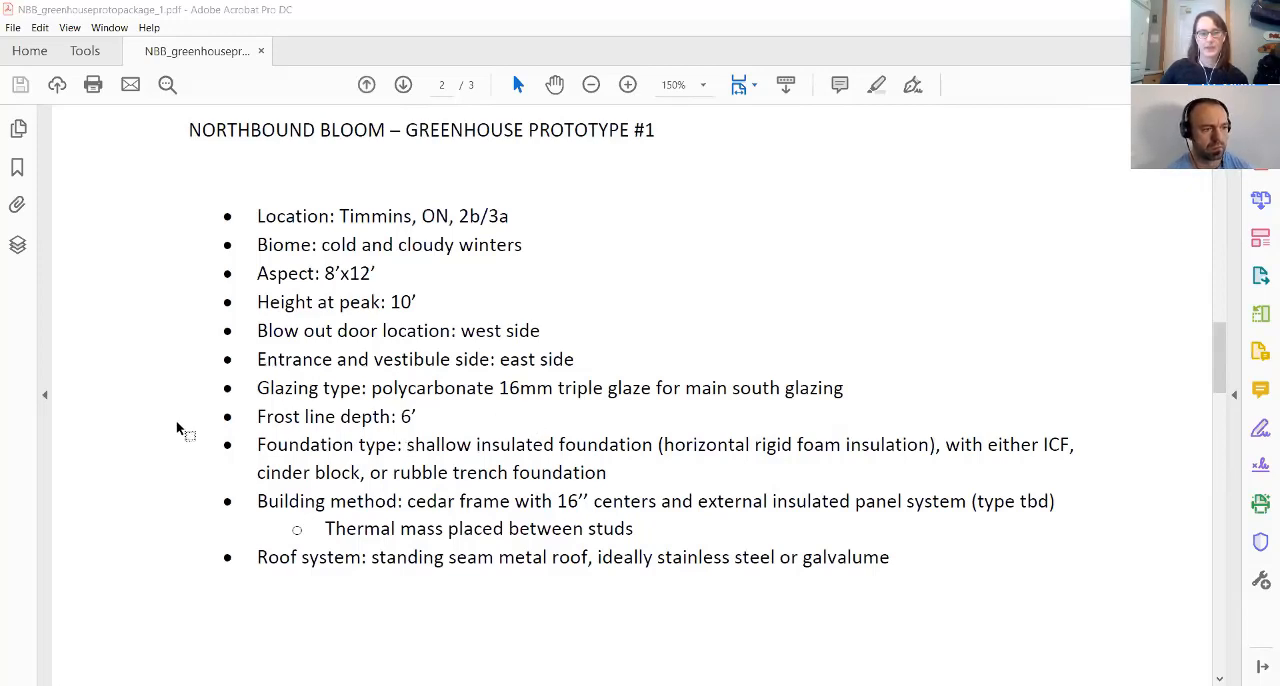
{"action": "mouse_move", "coordinate": [178, 453]}
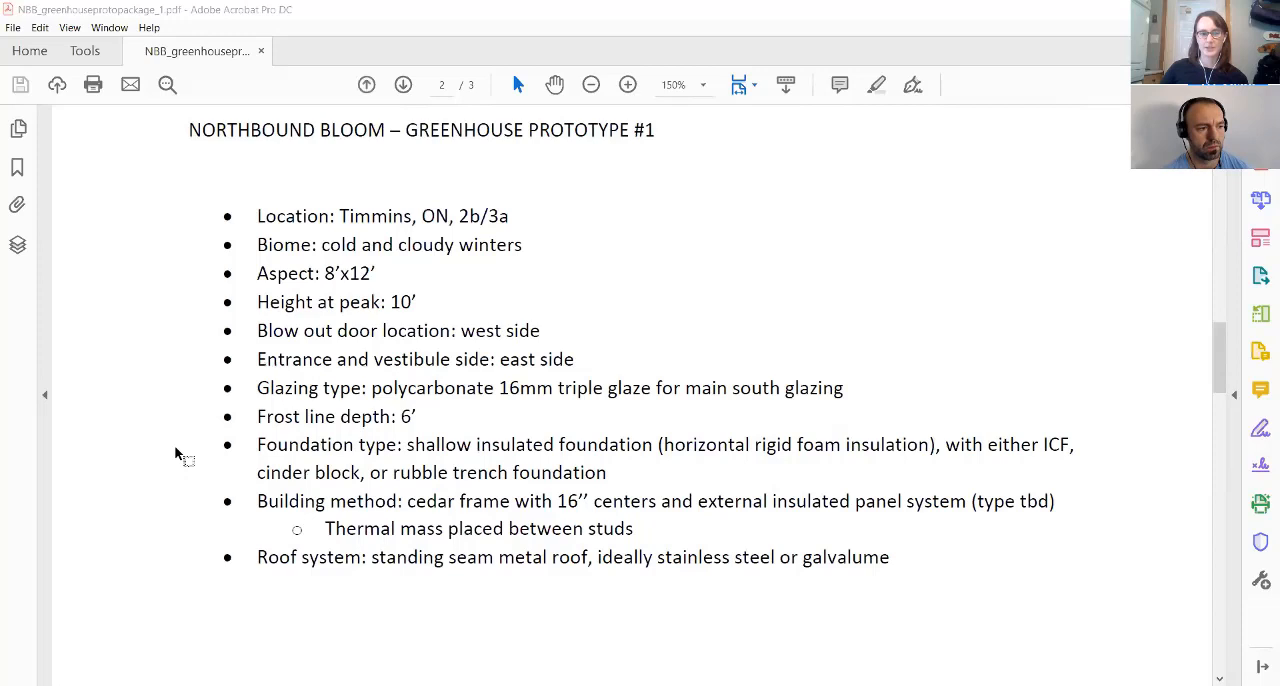
{"action": "mouse_move", "coordinate": [432, 424]}
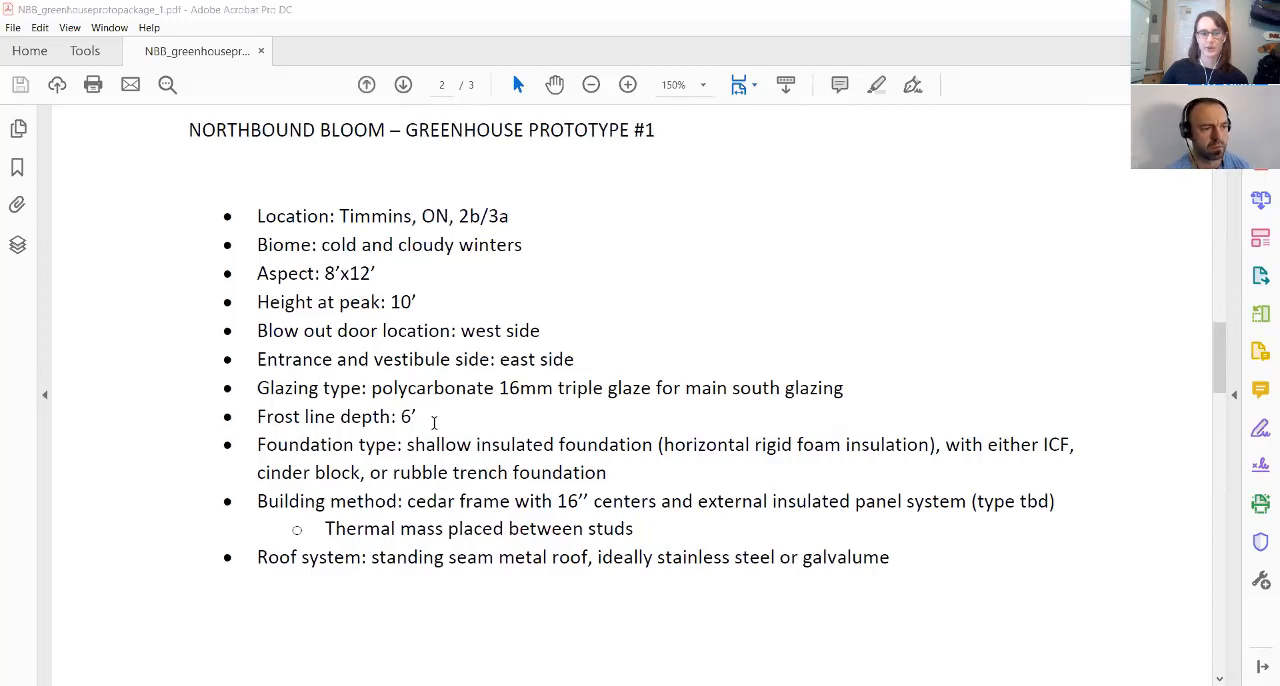
{"action": "mouse_move", "coordinate": [195, 435]}
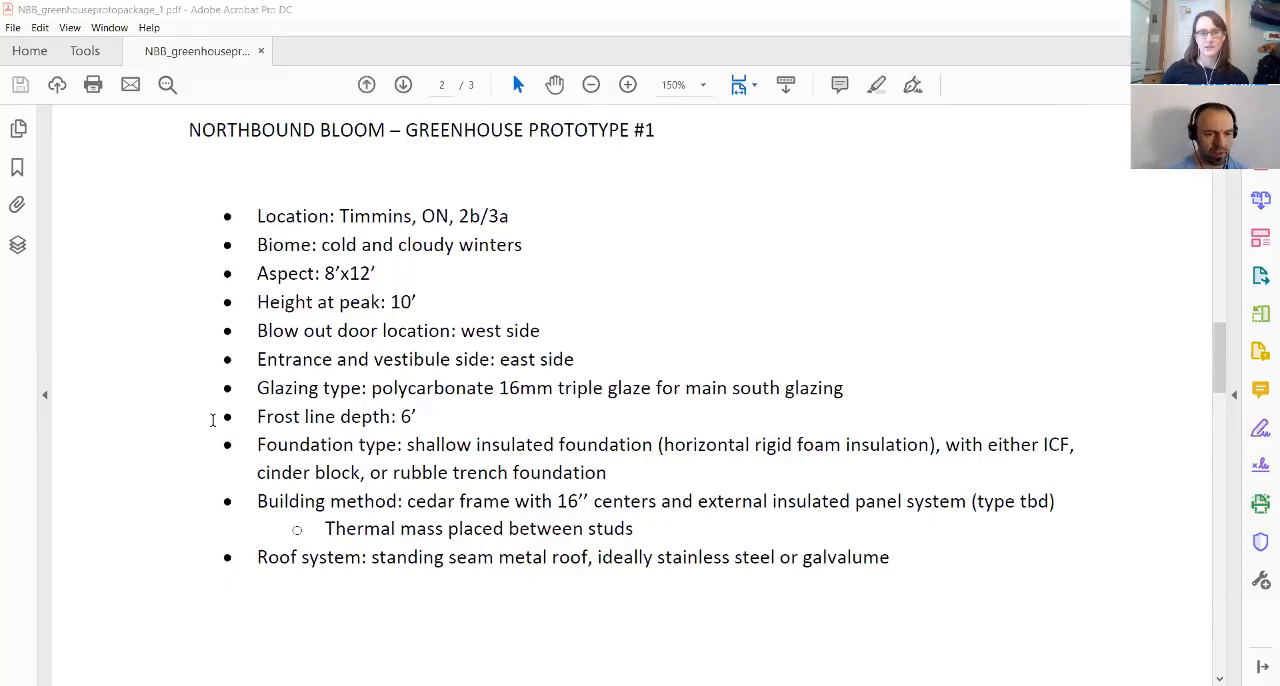
{"action": "scroll", "scroll_direction": "down", "scroll_amount": 3}
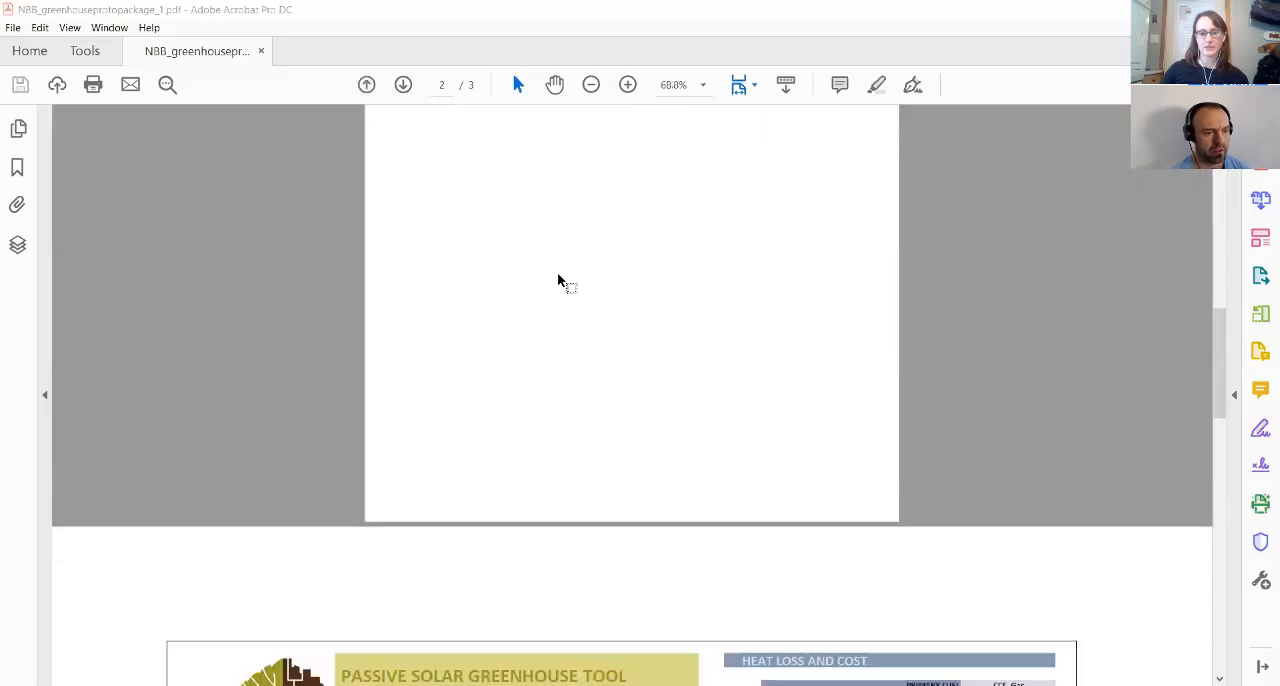
{"action": "scroll", "scroll_direction": "down", "scroll_amount": 3}
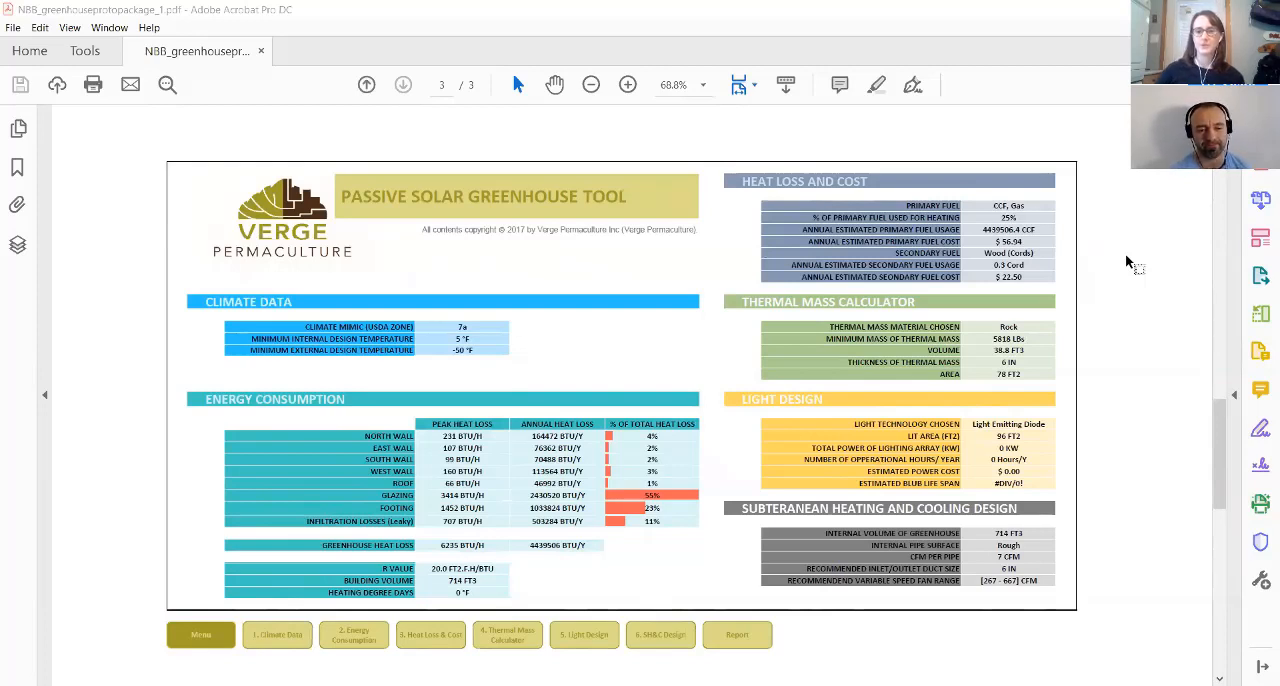
{"action": "mouse_move", "coordinate": [1075, 300]}
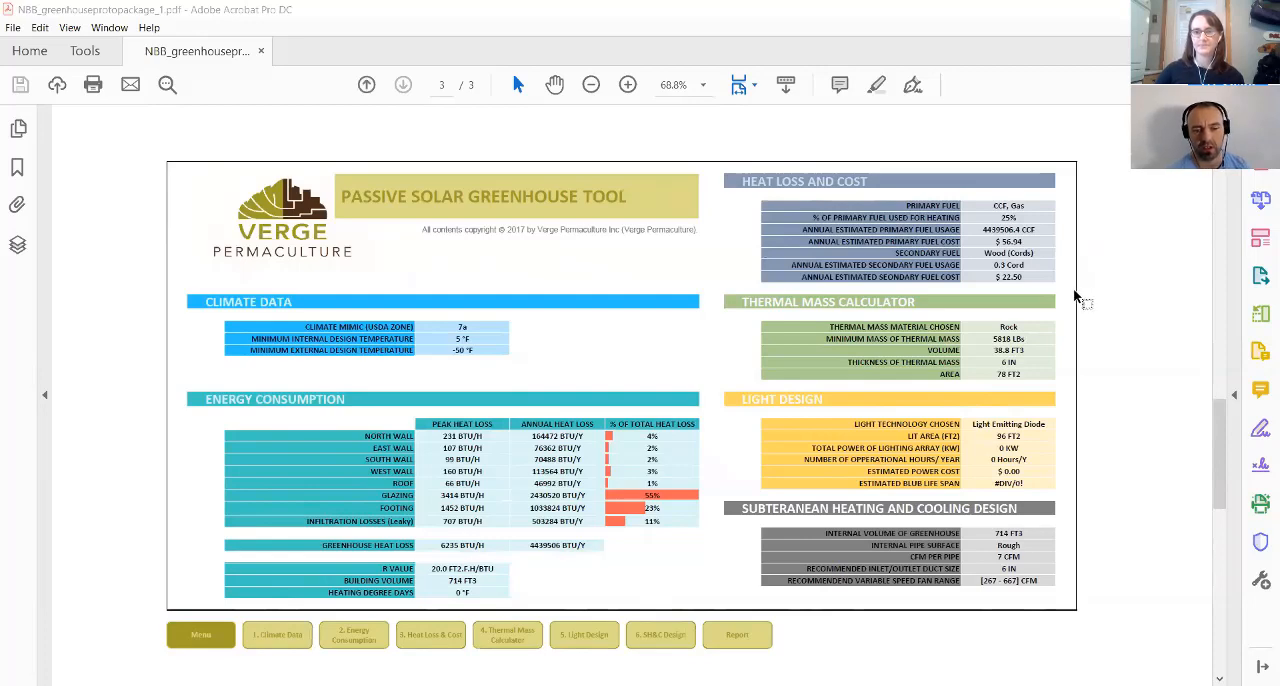
{"action": "scroll", "scroll_direction": "down", "scroll_amount": 3}
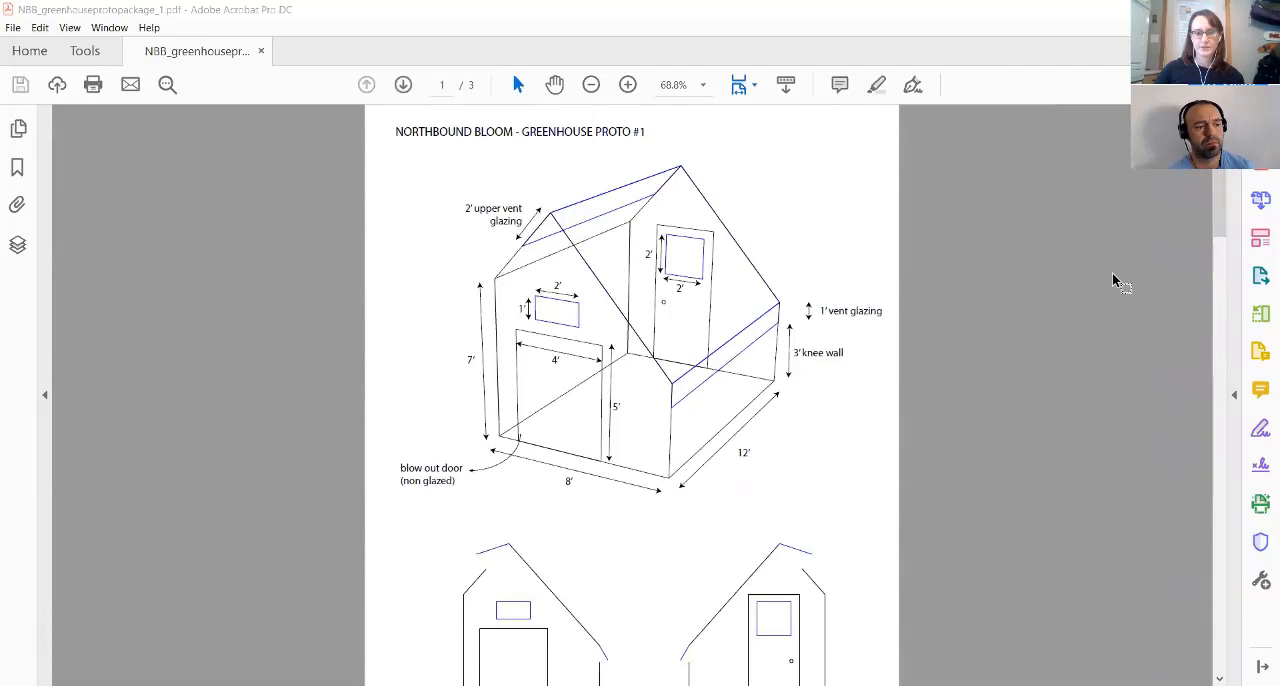
{"action": "scroll", "scroll_direction": "down", "scroll_amount": 3}
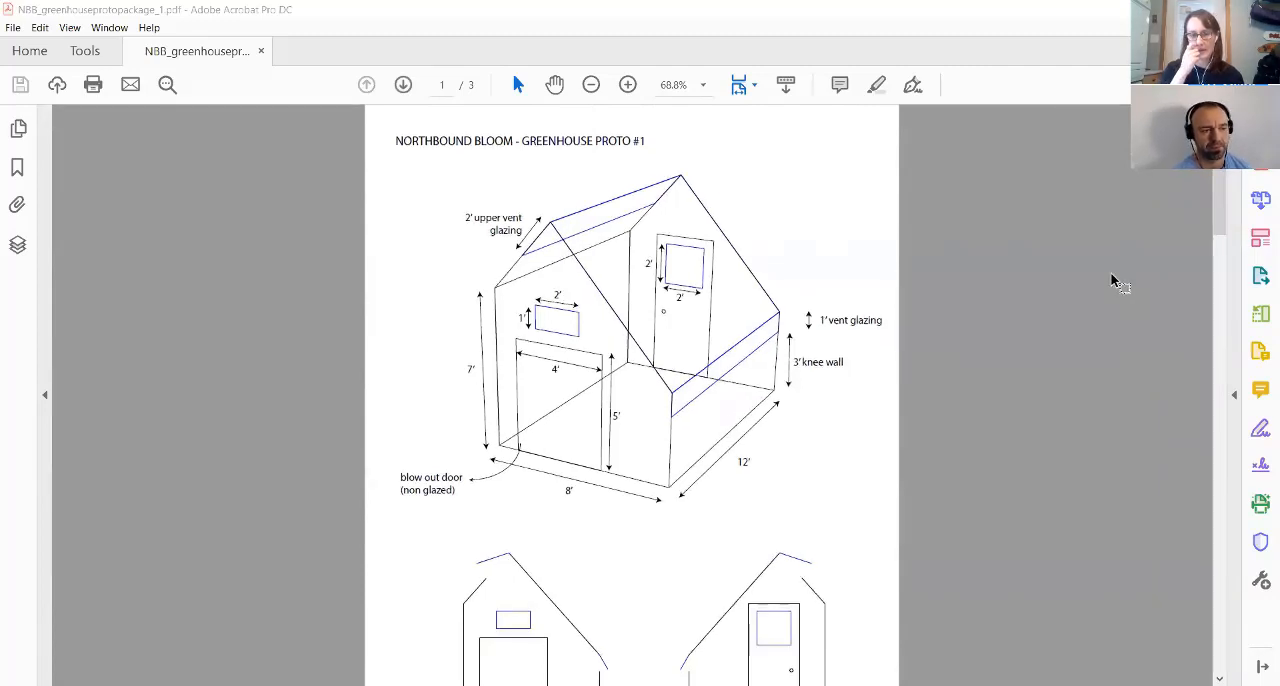
{"action": "mouse_move", "coordinate": [1047, 308]}
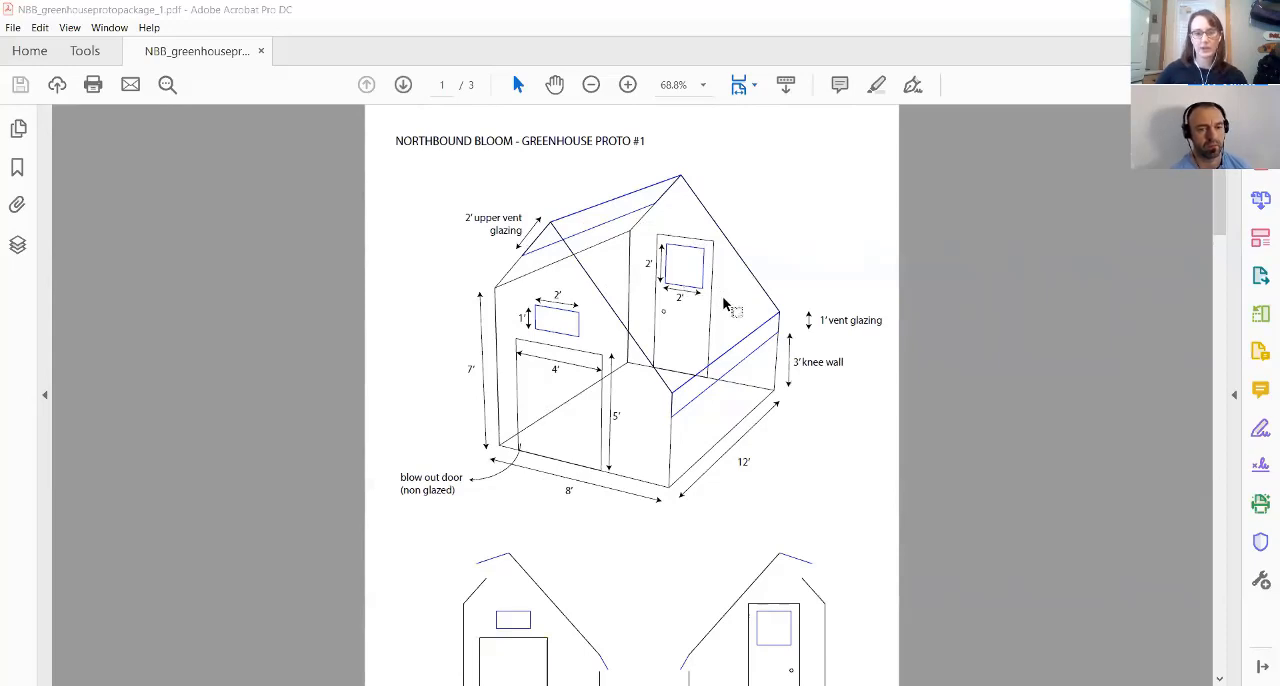
{"action": "mouse_move", "coordinate": [957, 297]}
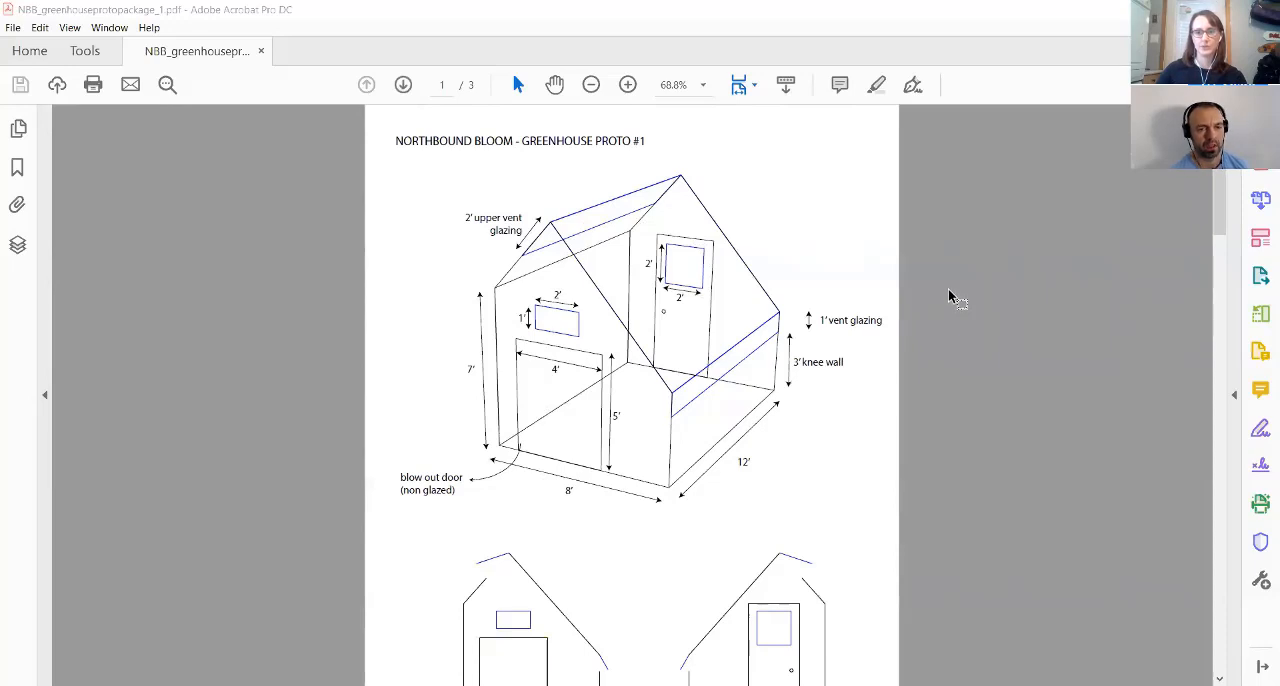
{"action": "mouse_move", "coordinate": [947, 305]}
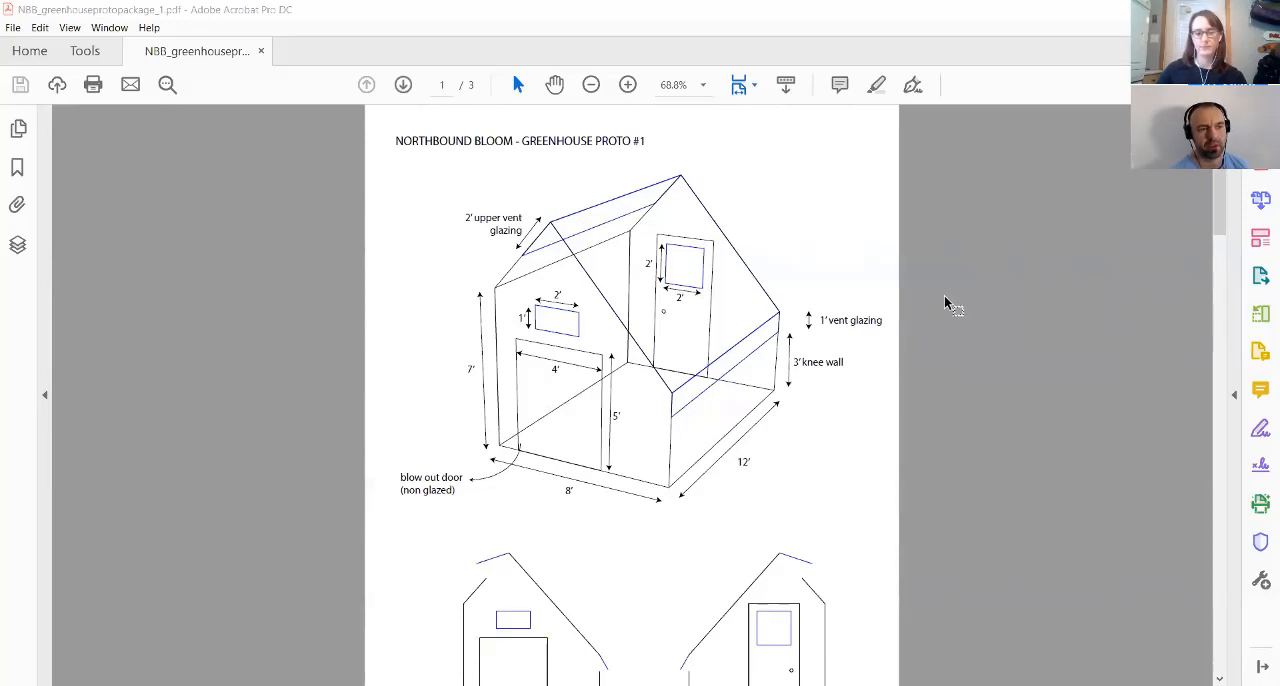
{"action": "mouse_move", "coordinate": [862, 225]}
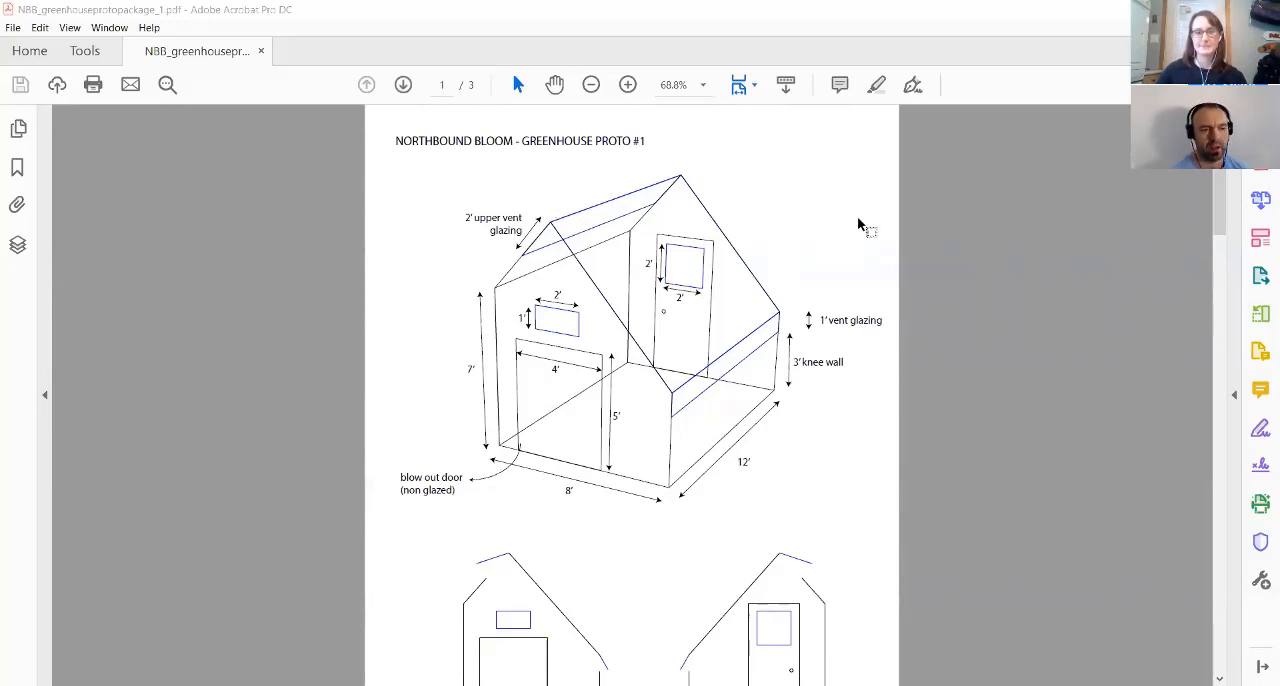